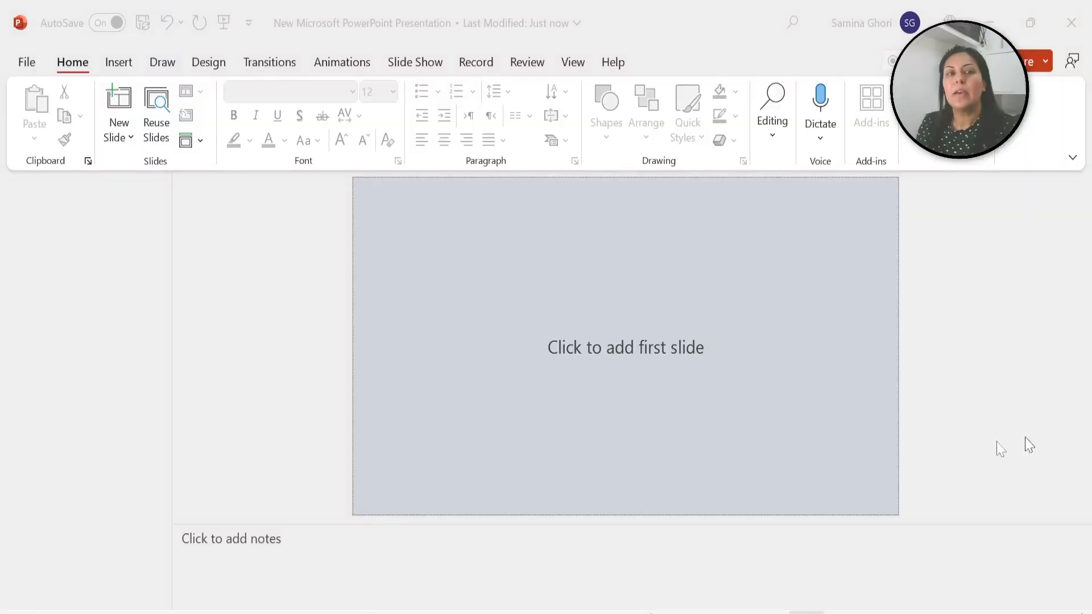
mouse_move(337, 259)
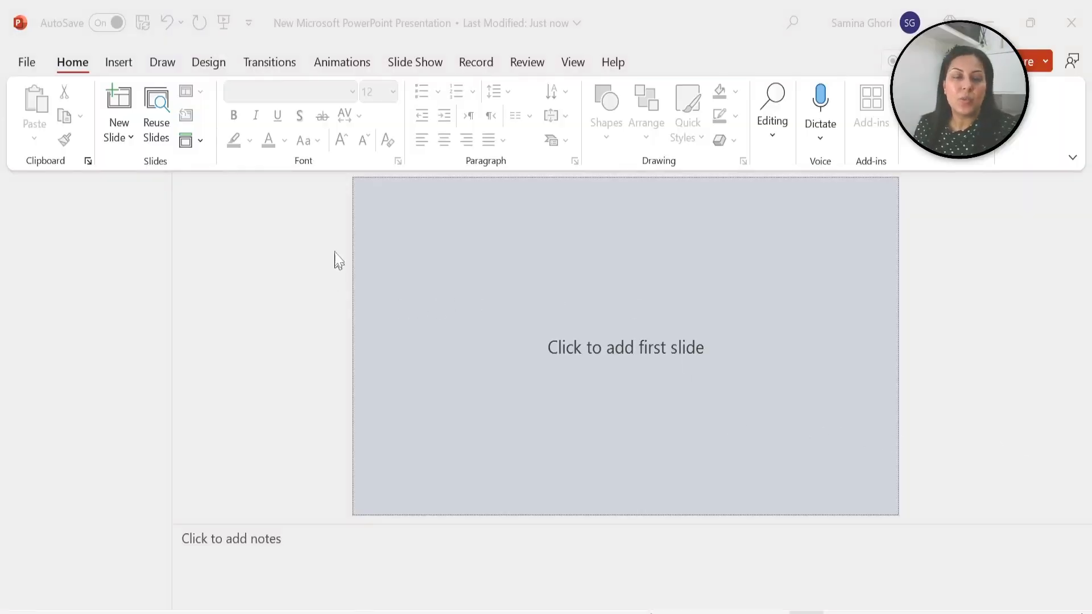
mouse_move(109, 159)
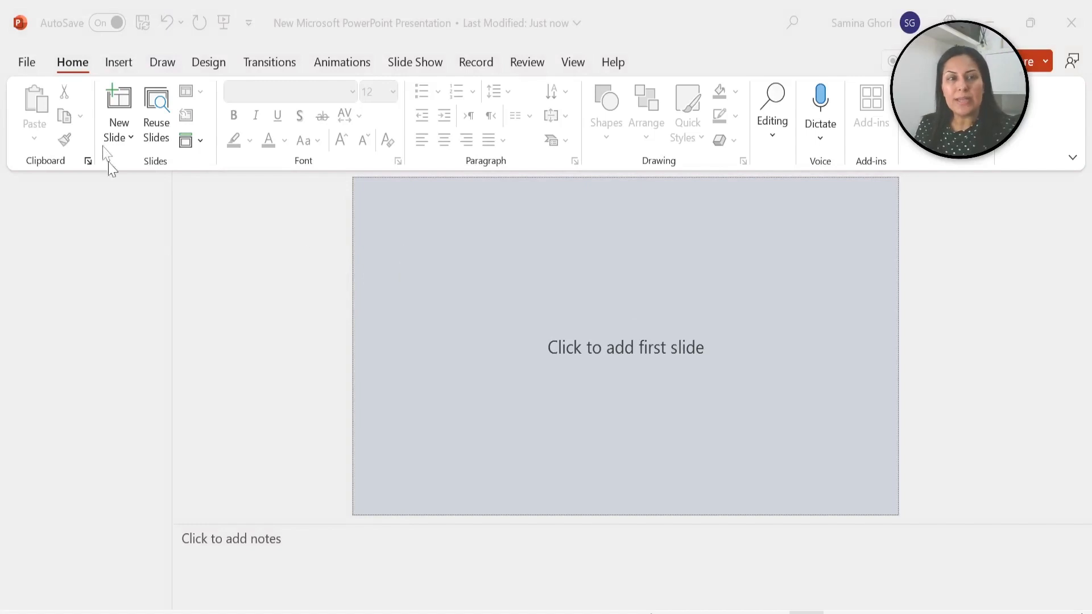
mouse_move(553, 217)
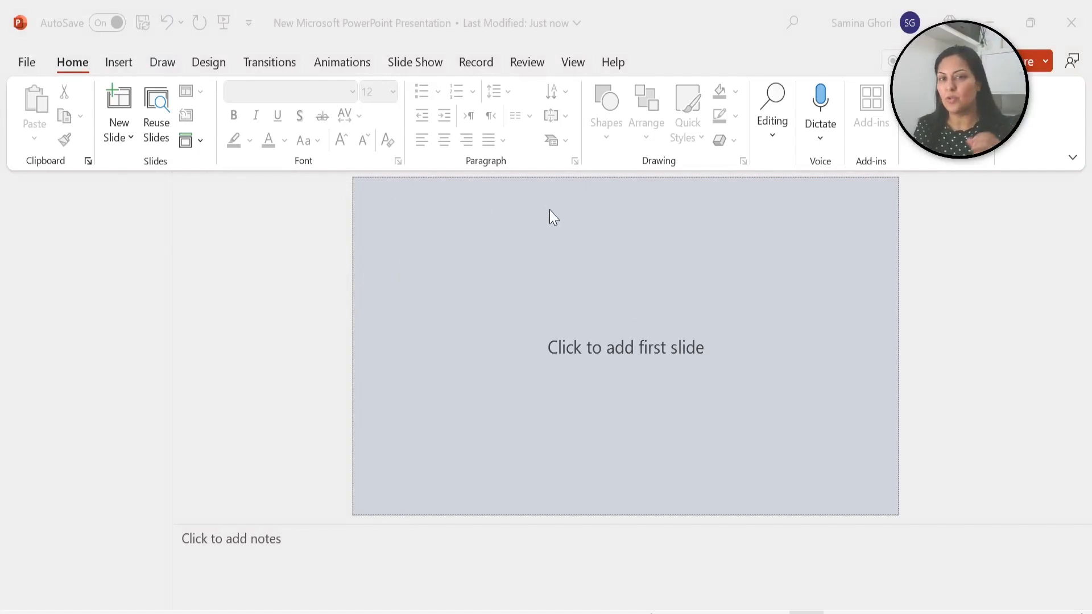
mouse_move(625, 266)
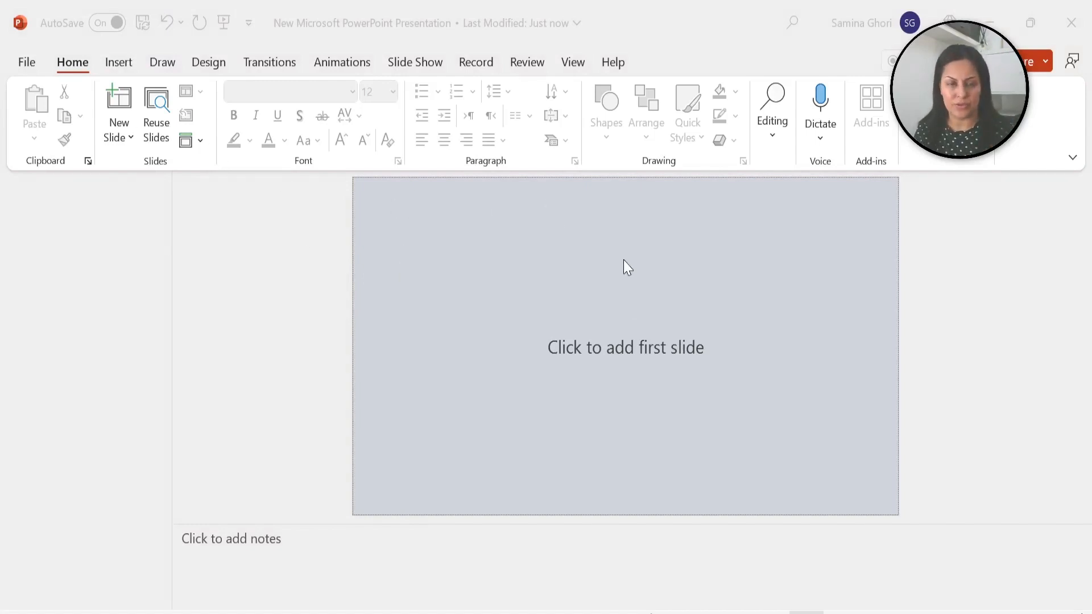
mouse_move(97, 33)
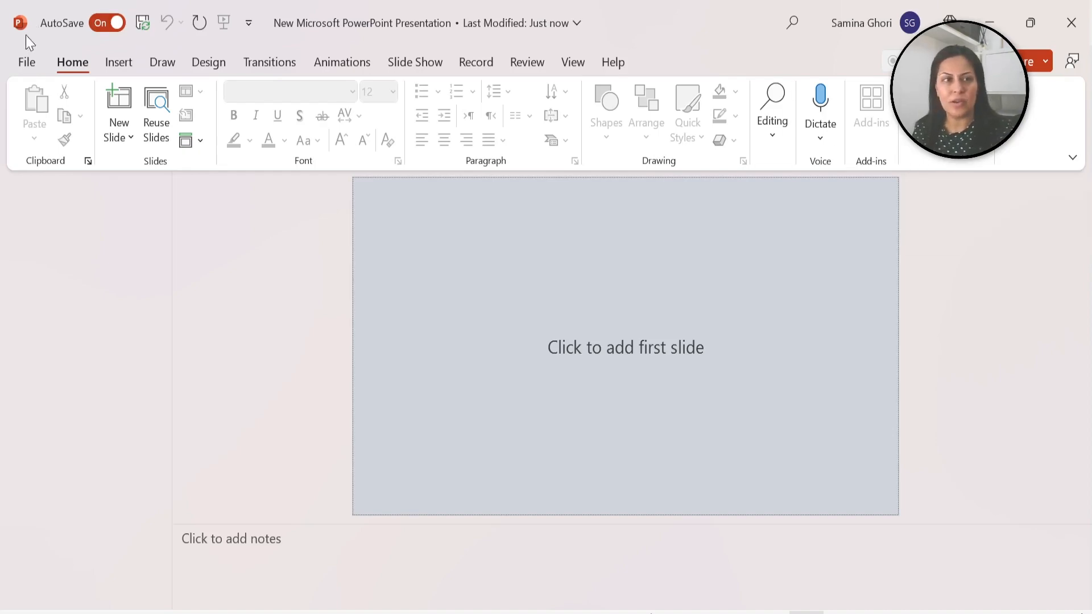
View the Microsoft 365 subscription details under File > Account, then return to the blank presentation.
click(27, 61)
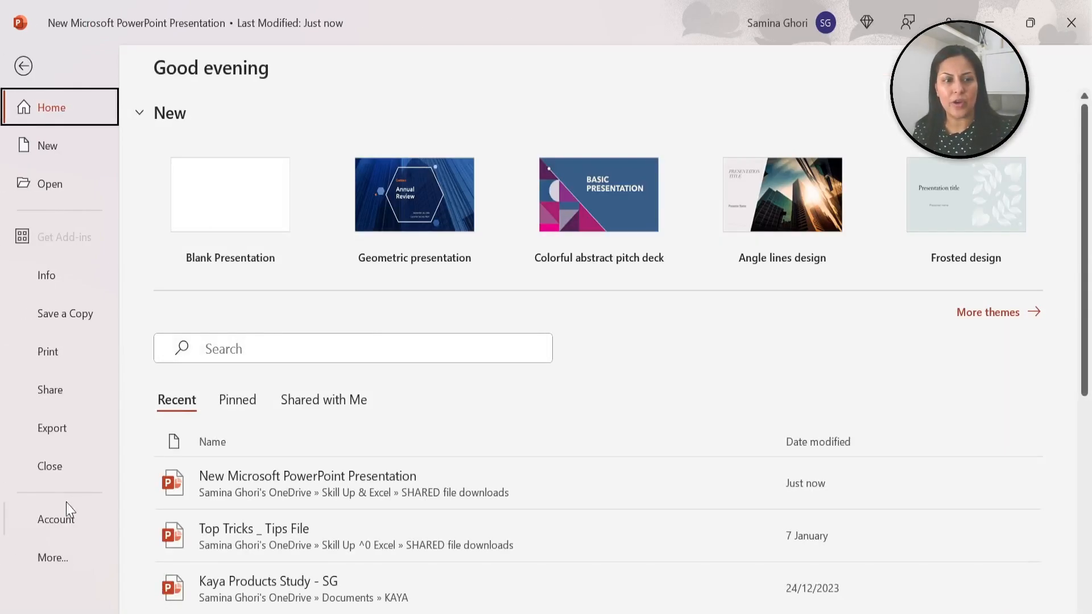
click(56, 518)
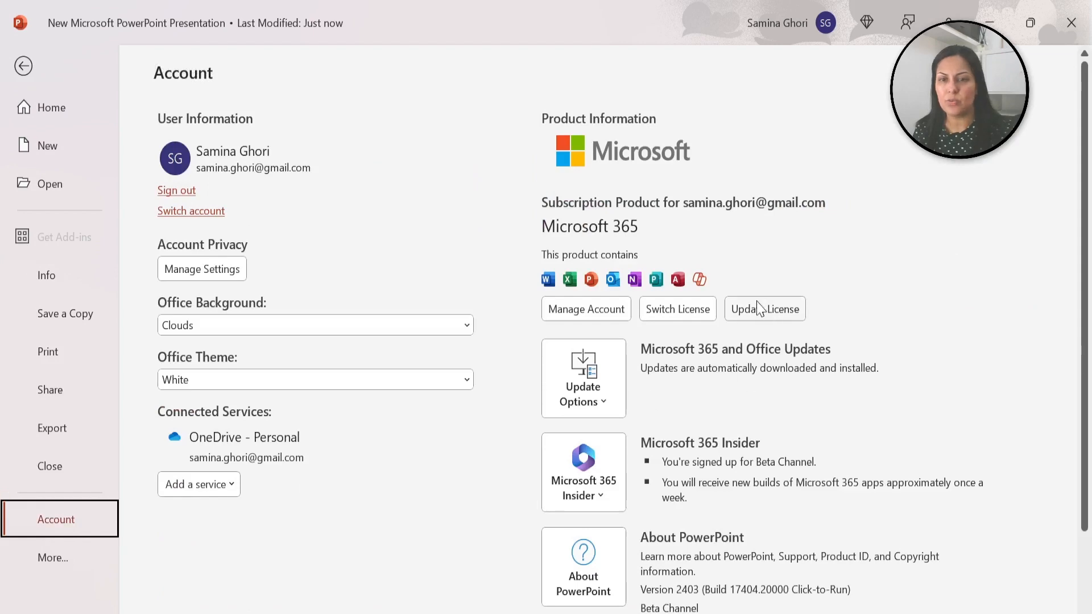
click(23, 66)
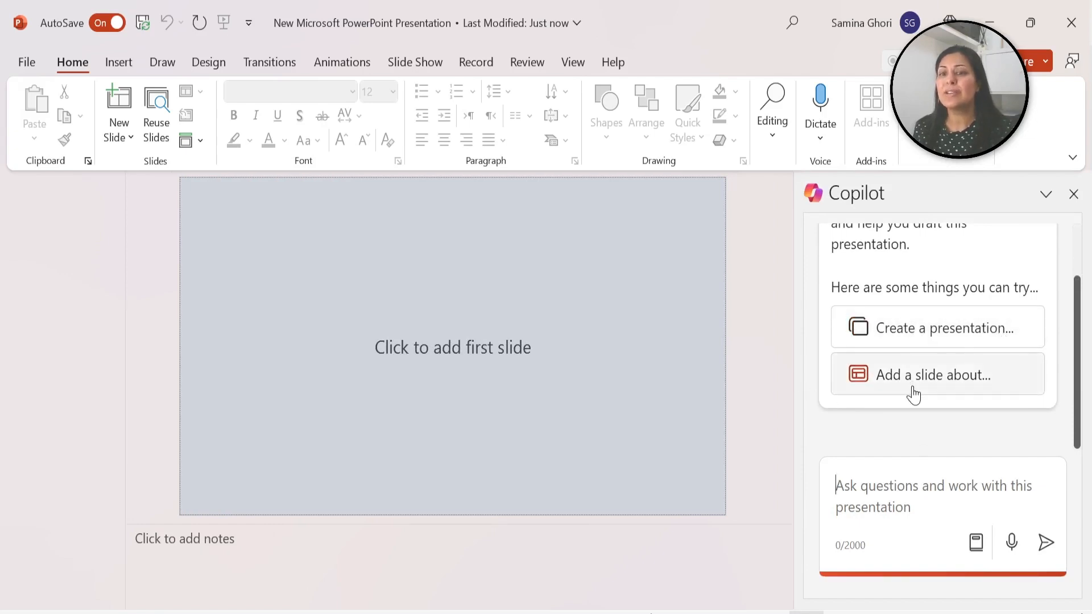
mouse_move(978, 327)
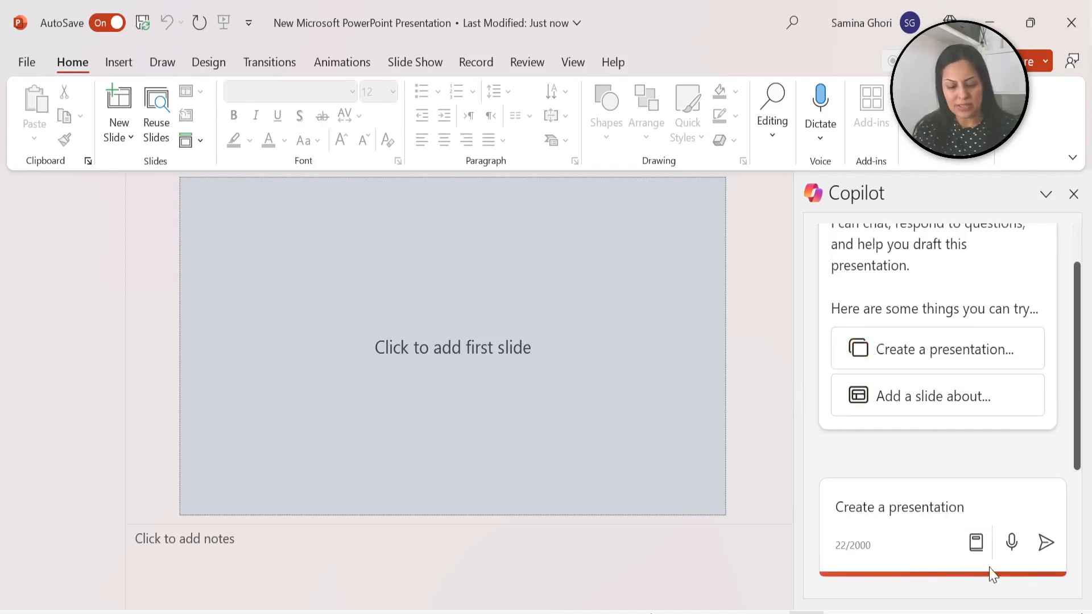
Send Copilot a prompt for a 7-slide health and wellness investor deck with numbers, team and a $1 million ask.
text(with 7 slides)
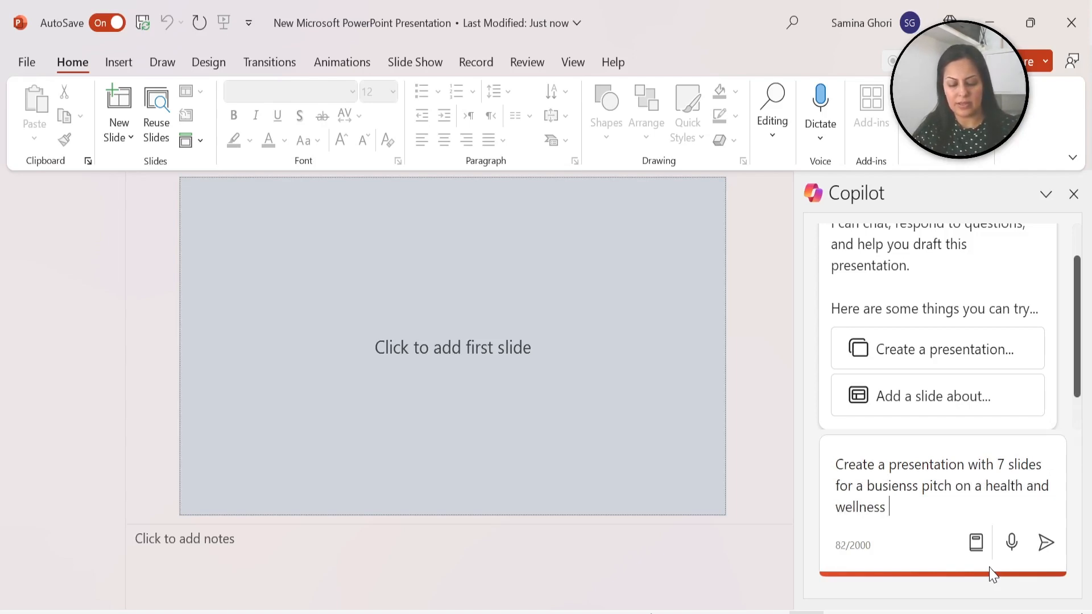
text(project for invesoters - a)
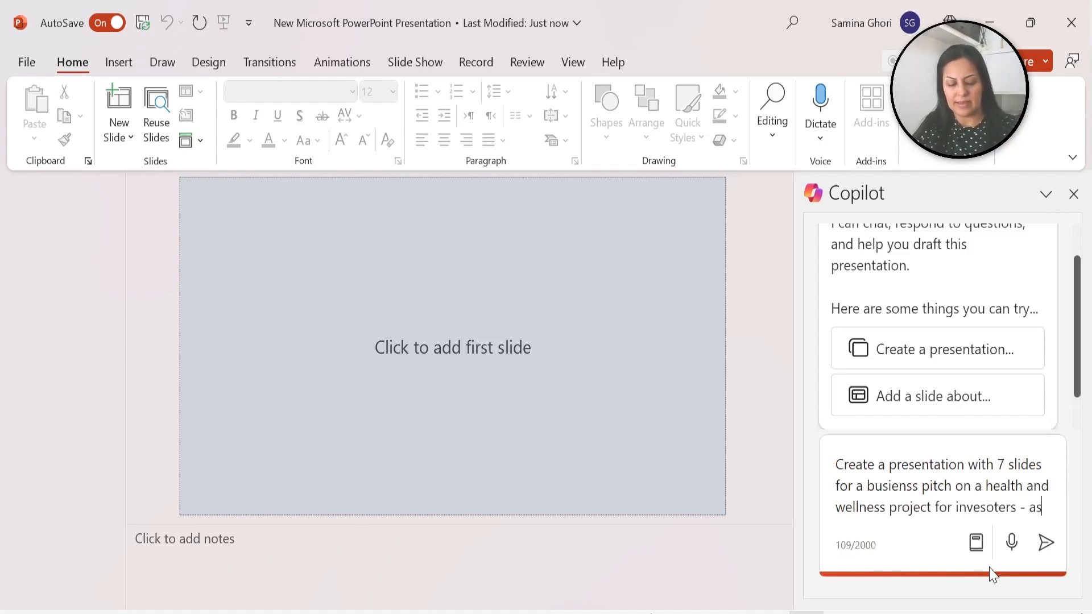
text(s glocal nu)
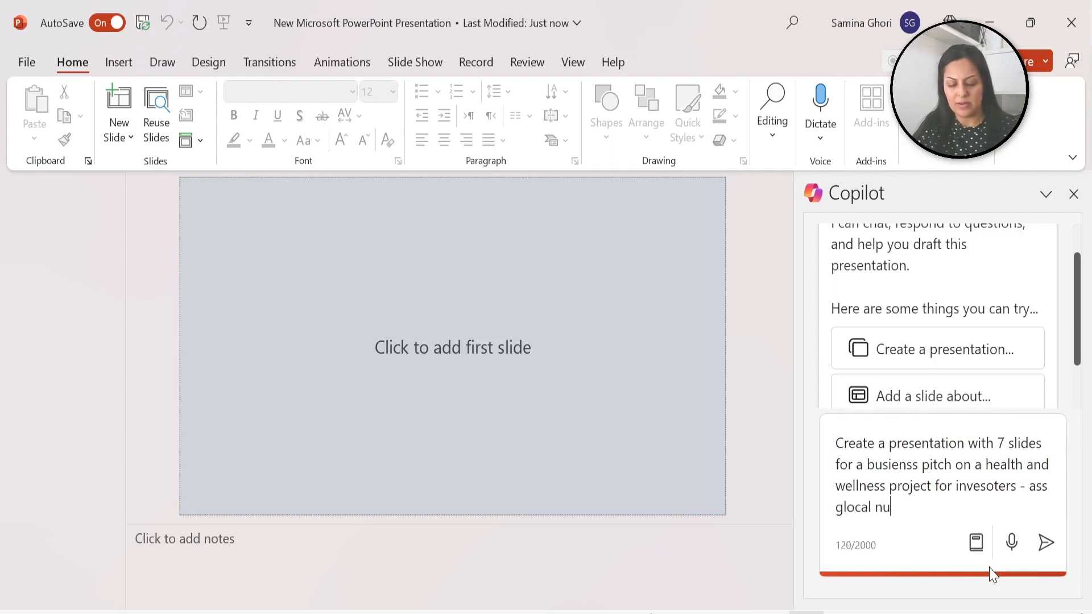
text(mbers and team size as)
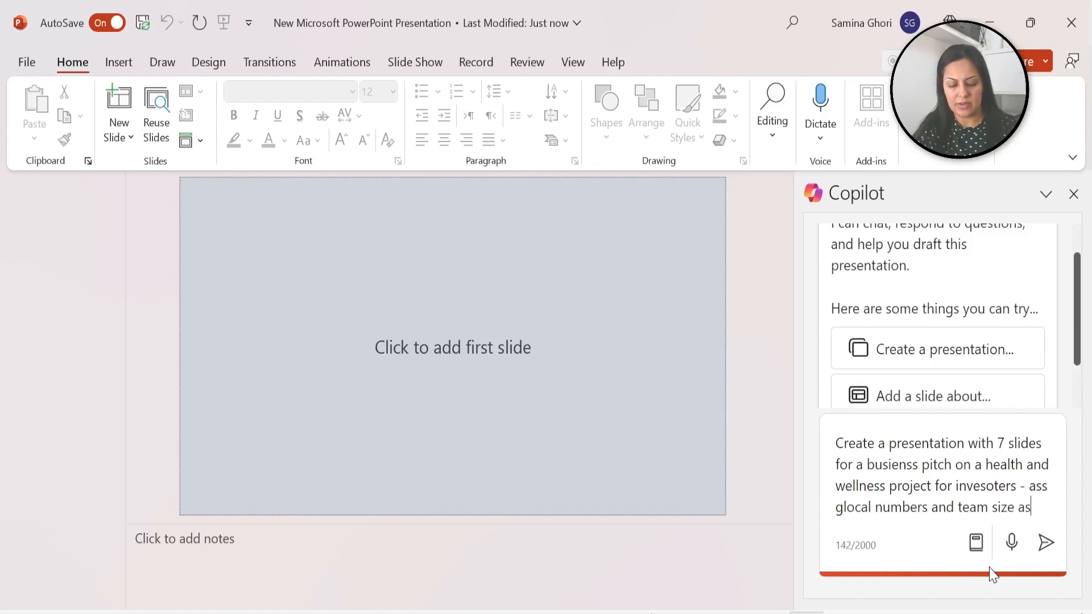
text(well as an)
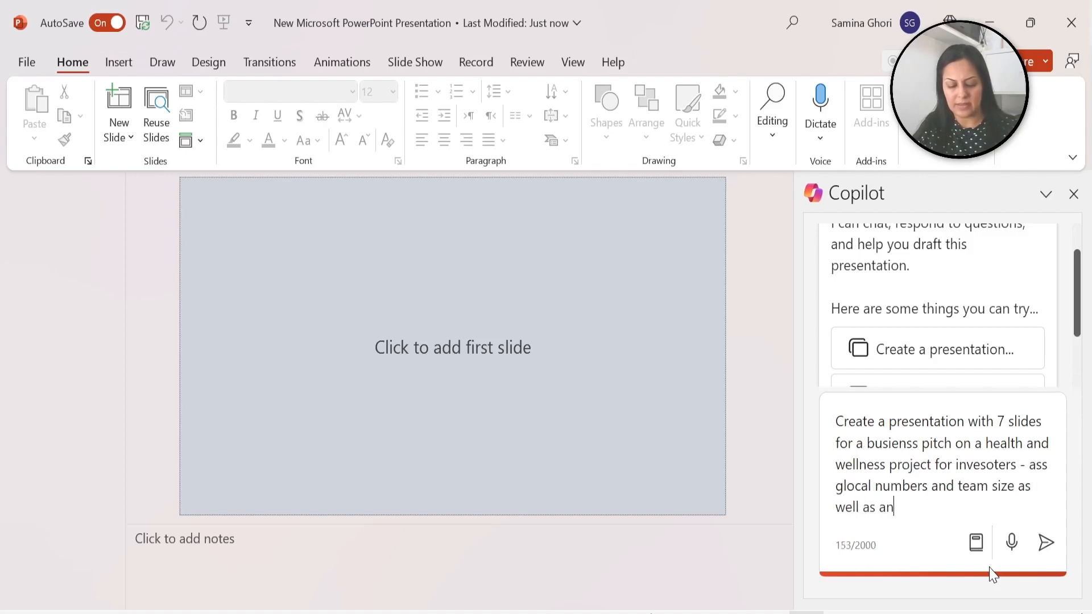
text(invetmetn re)
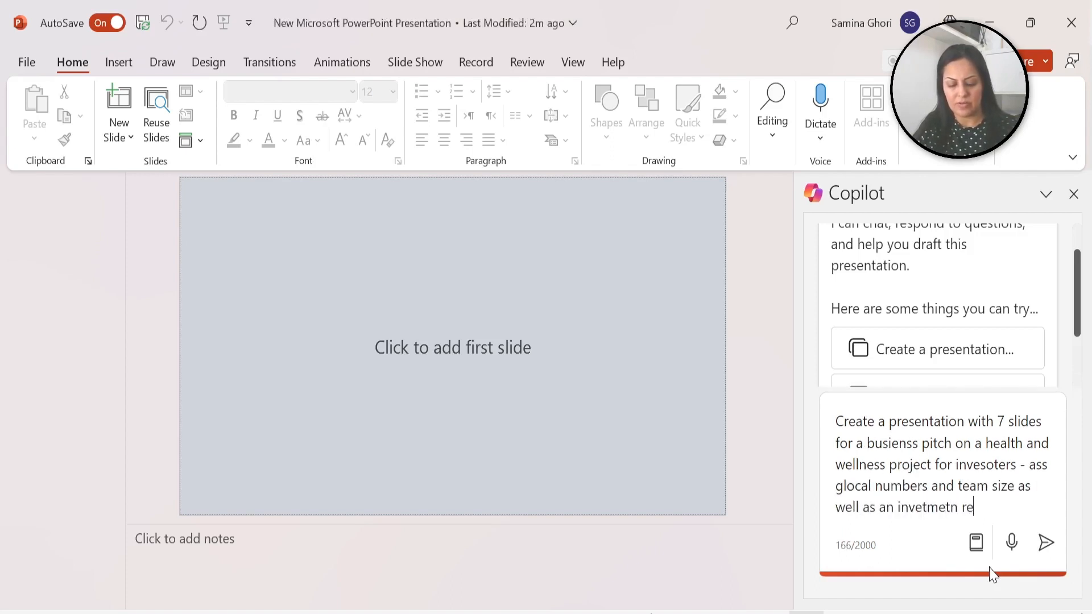
text(required of)
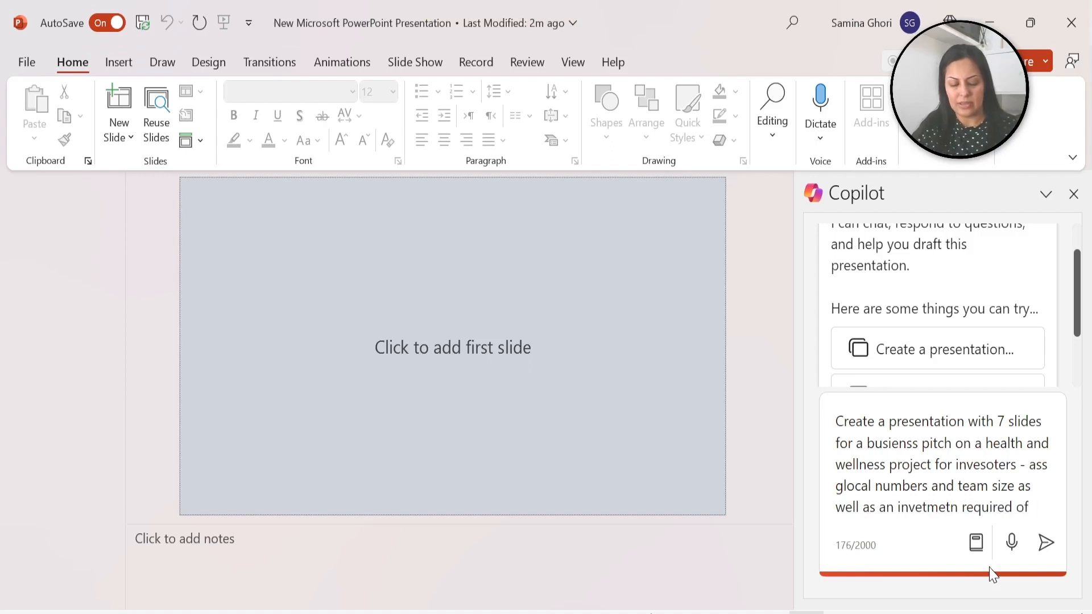
text($1 milli)
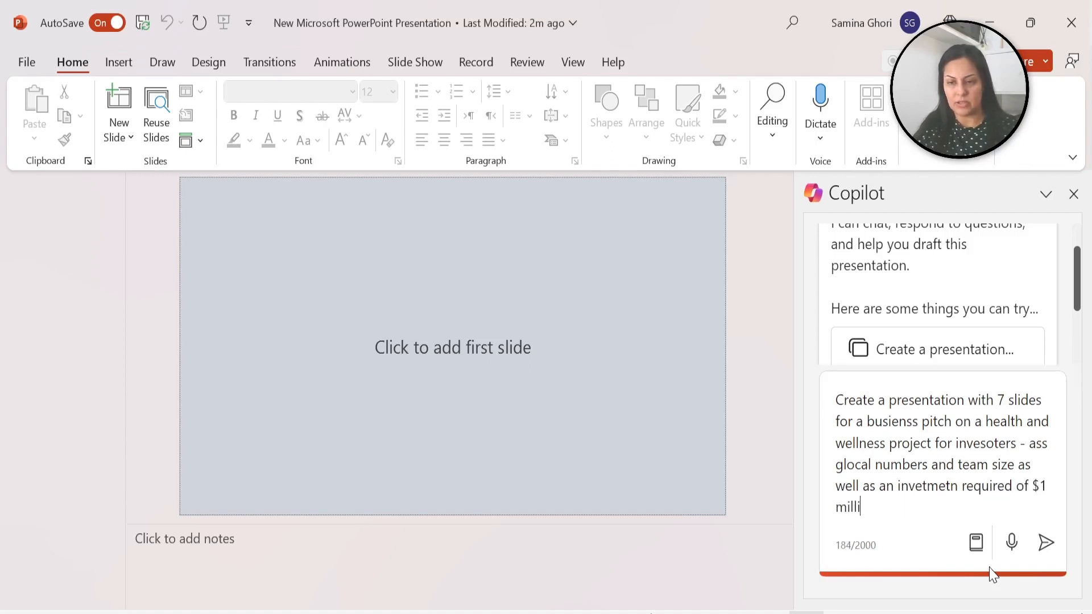
click(1045, 542)
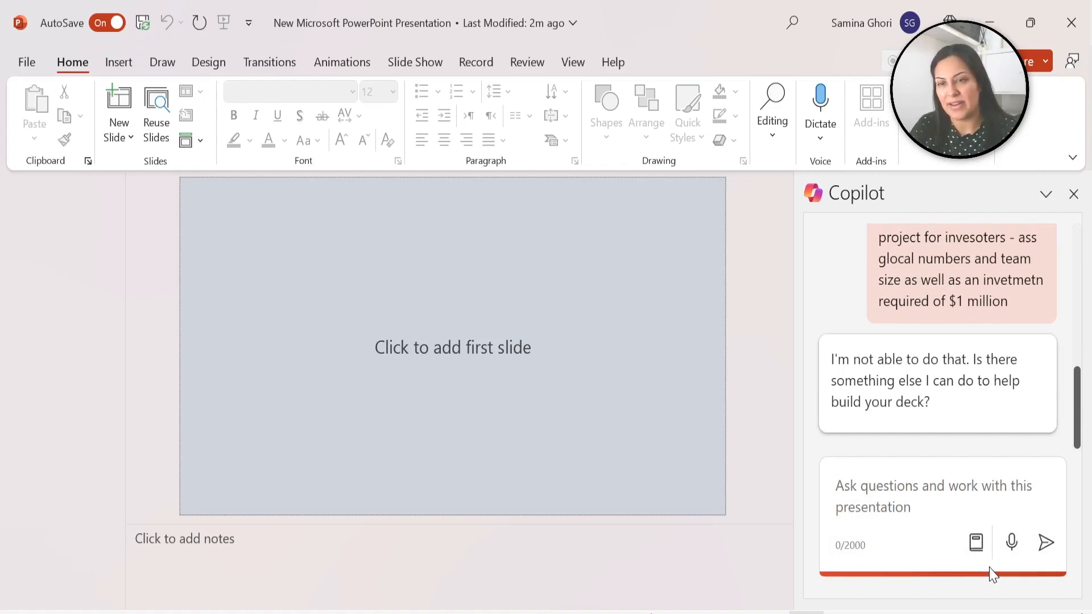
Place the cursor in the Copilot prompt box after its refusal, ready for a new request.
click(933, 496)
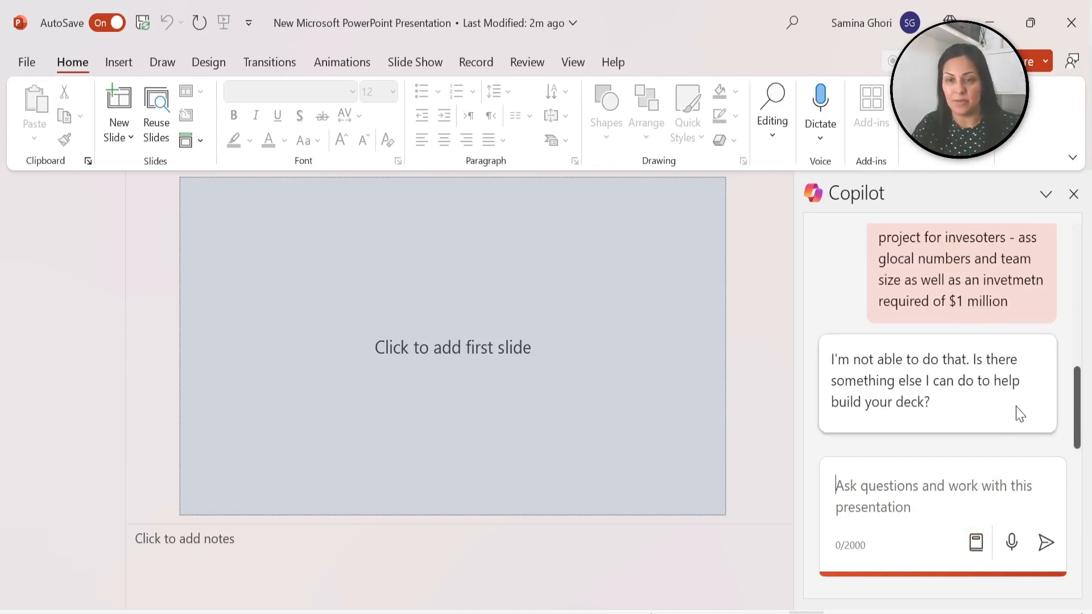
Send Copilot a shorter 'Give me a presentation...' request for a health and wellness investor deck.
text(G)
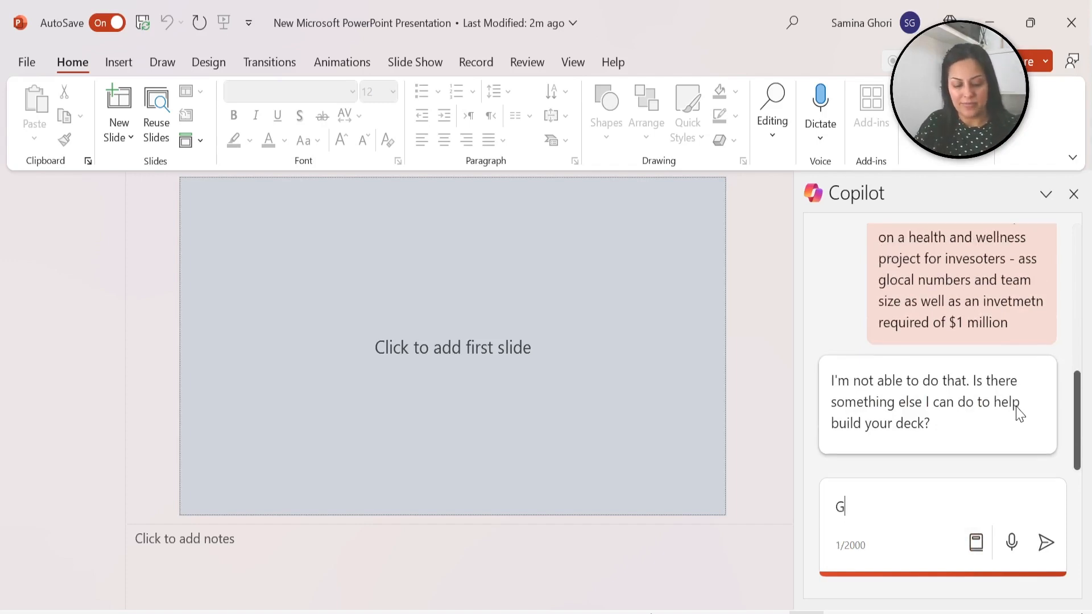
text(ive me a presentaion on a health and welnness bui)
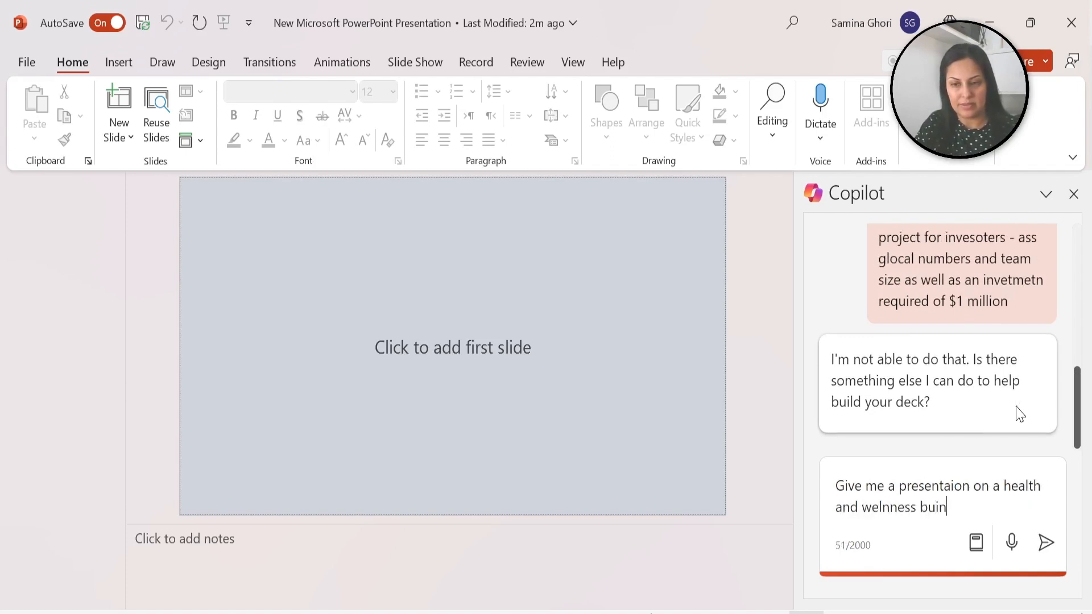
text(ness for inves)
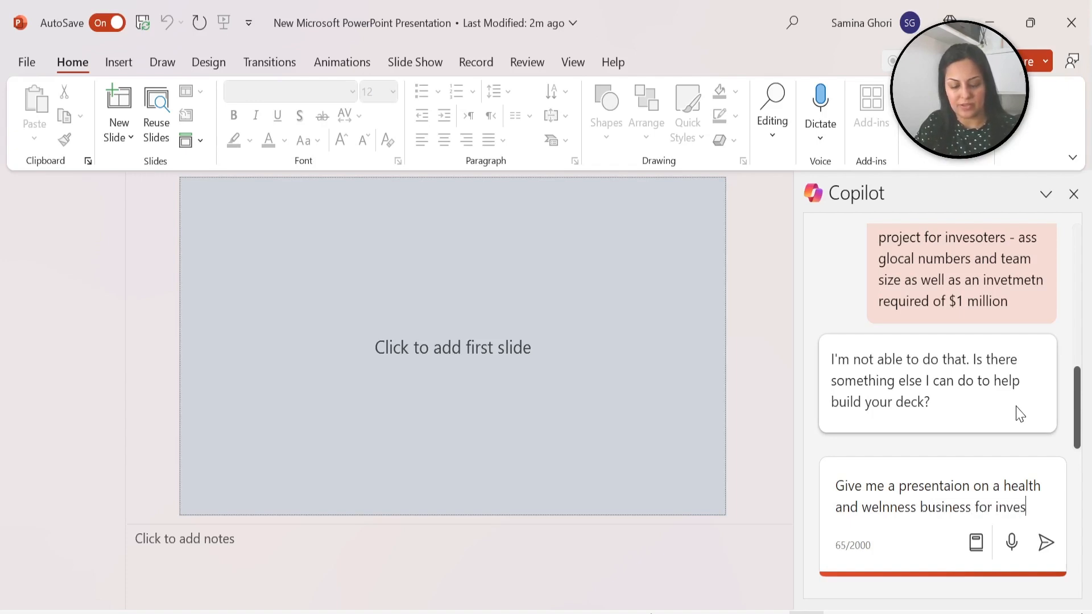
click(1046, 543)
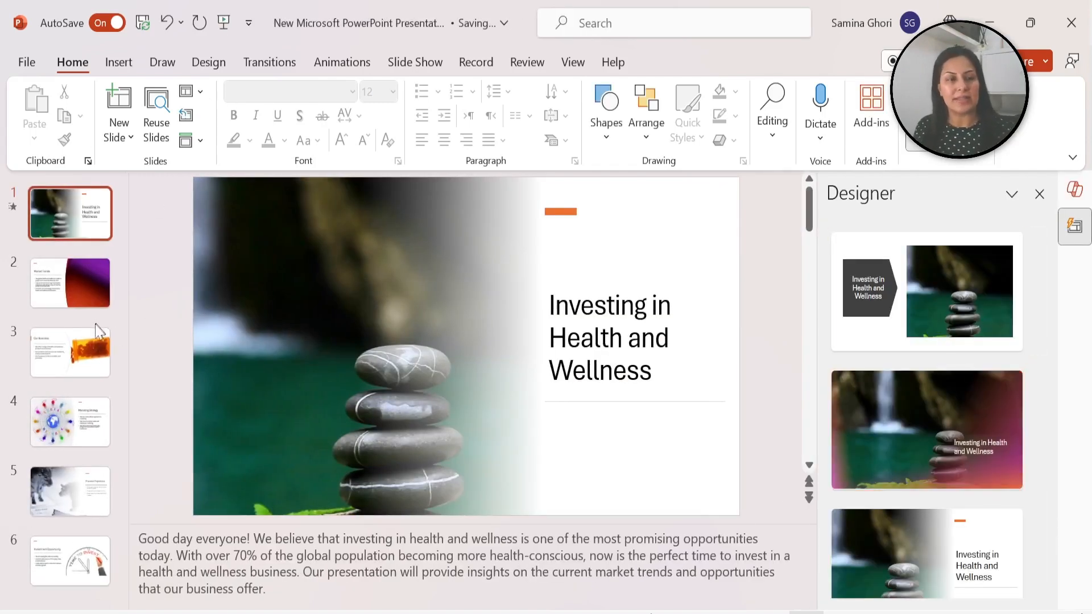
mouse_move(67, 270)
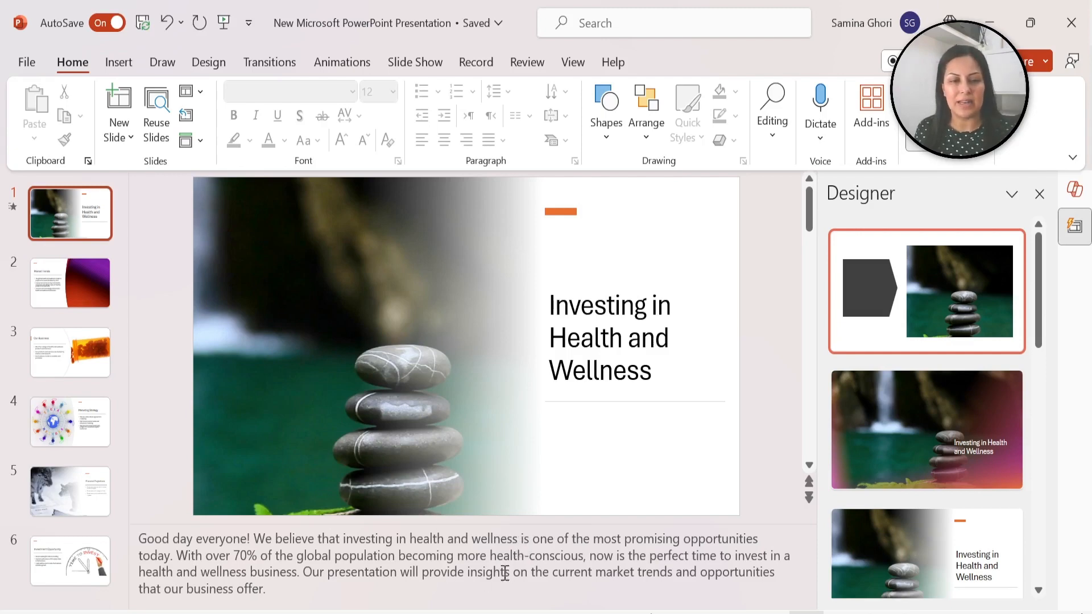
Review the generated slides from Market Trends through Our Business to Investment Opportunity.
click(71, 282)
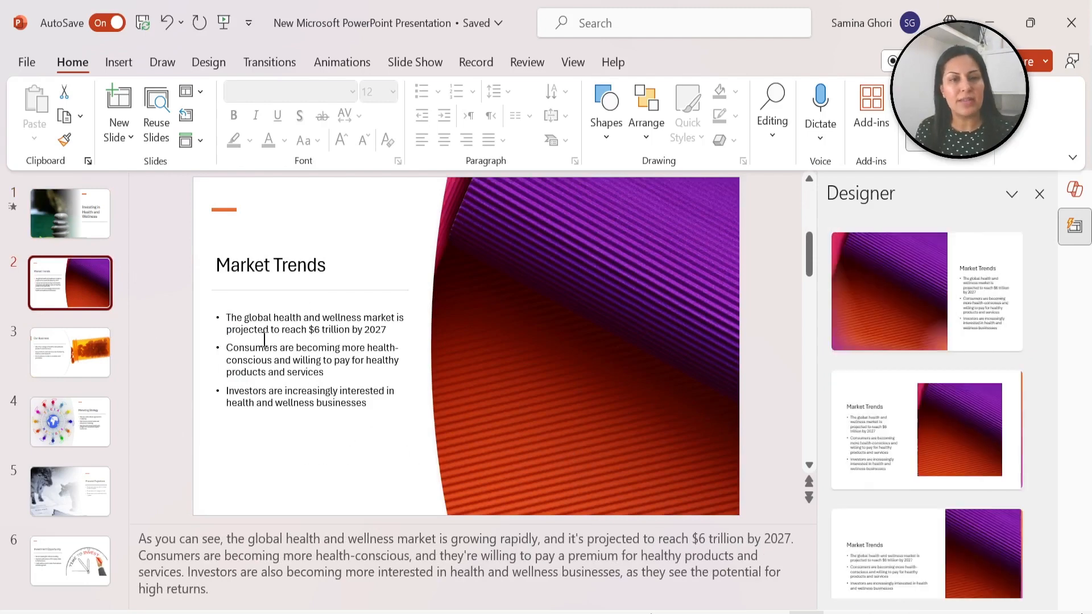
mouse_move(561, 564)
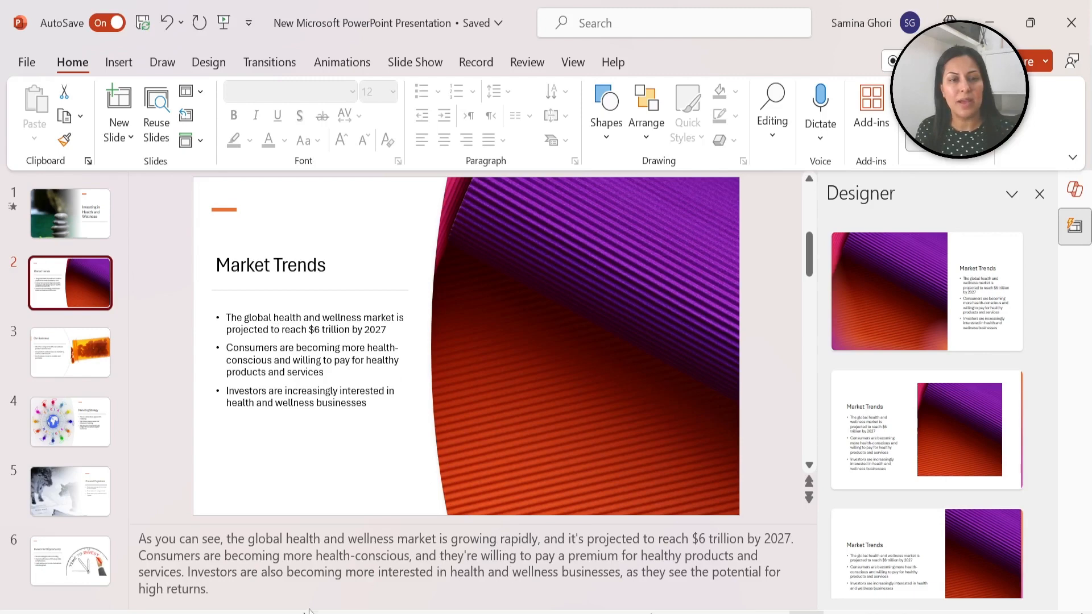
mouse_move(69, 353)
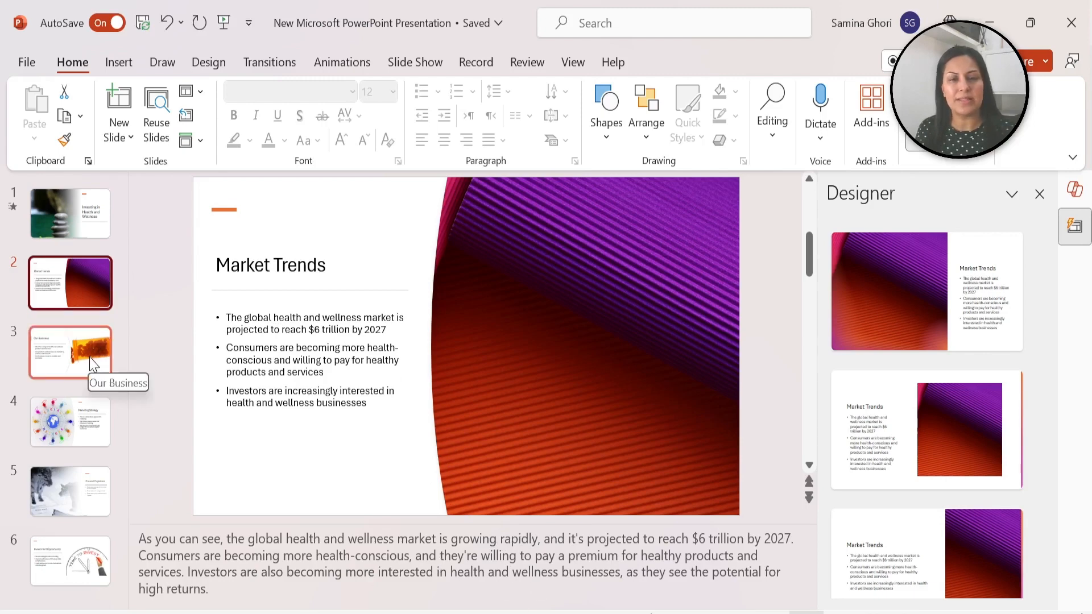
click(70, 353)
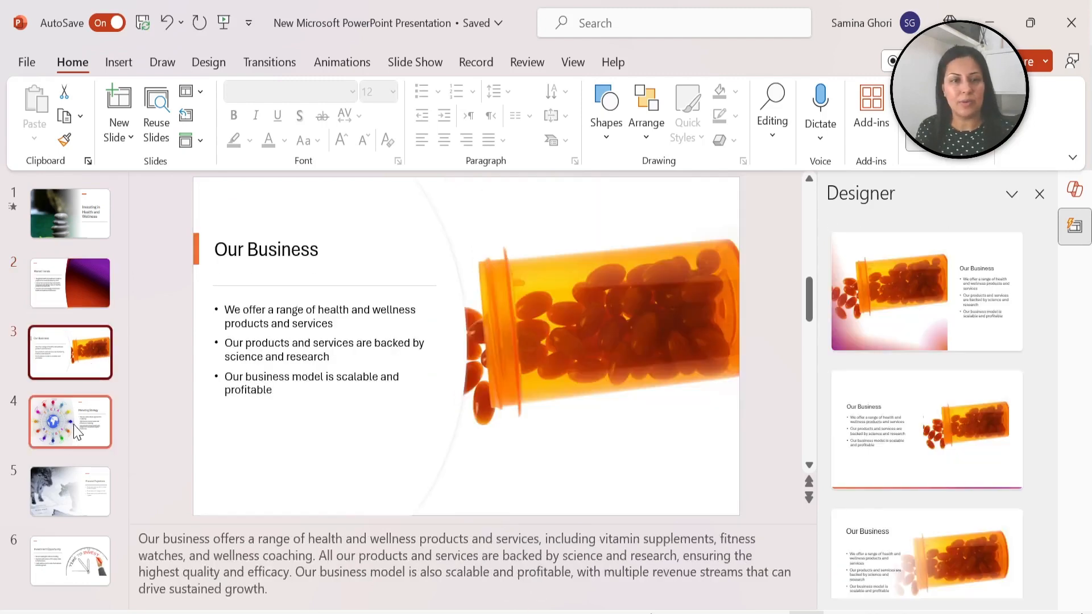
click(71, 492)
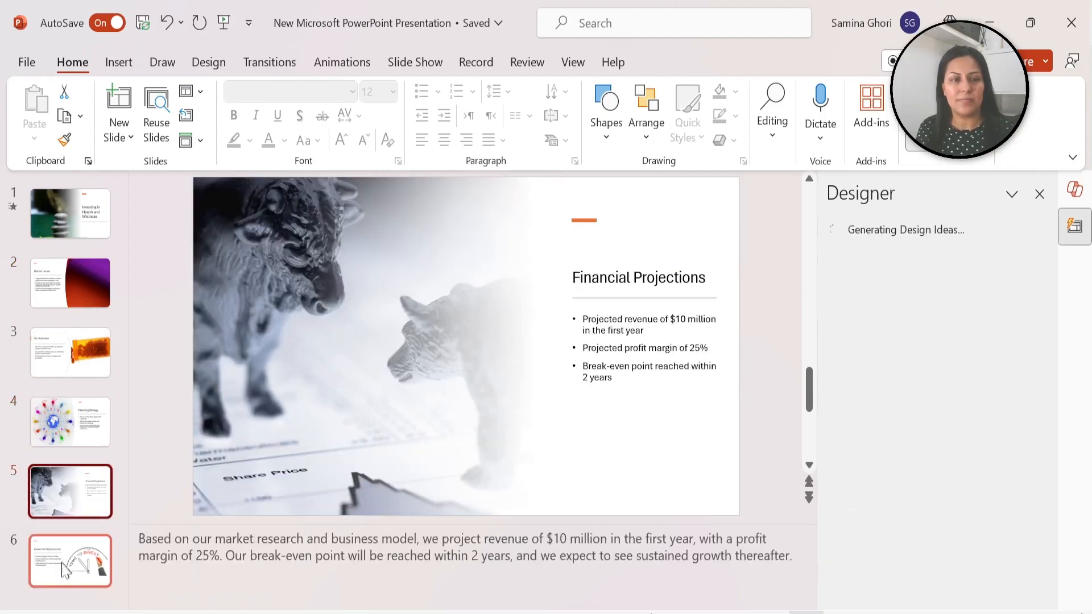
click(70, 561)
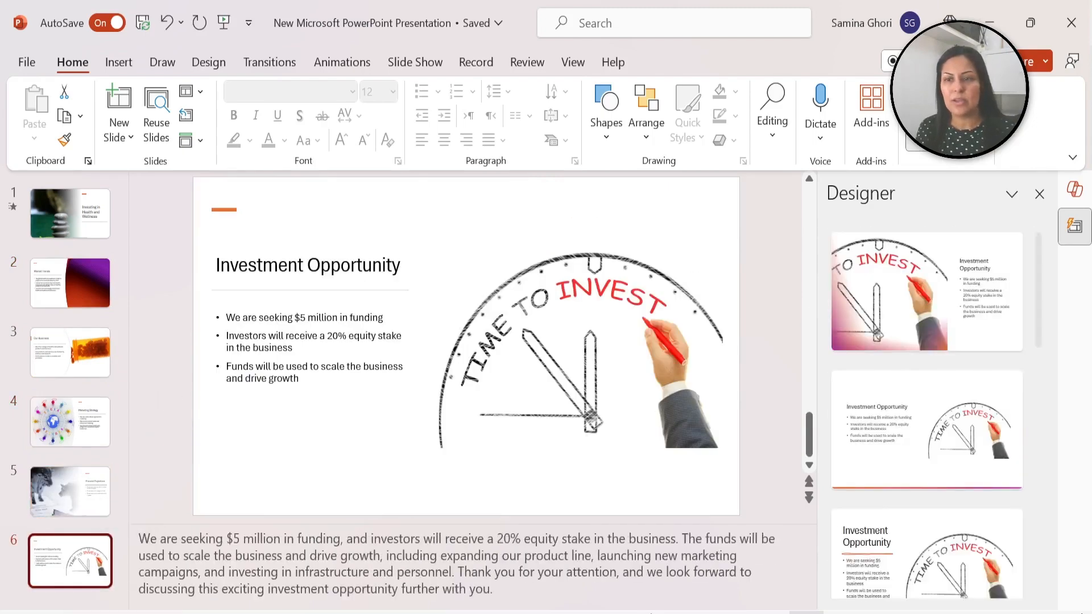
Ask Copilot to 'revise the images on slides 2 and 5'.
click(1075, 195)
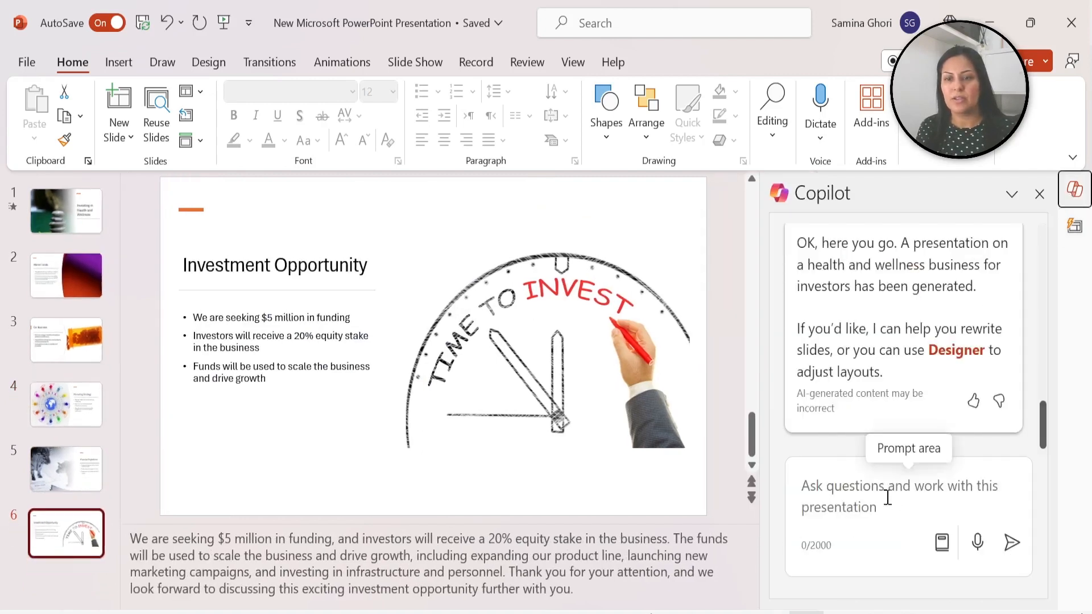
text(revise)
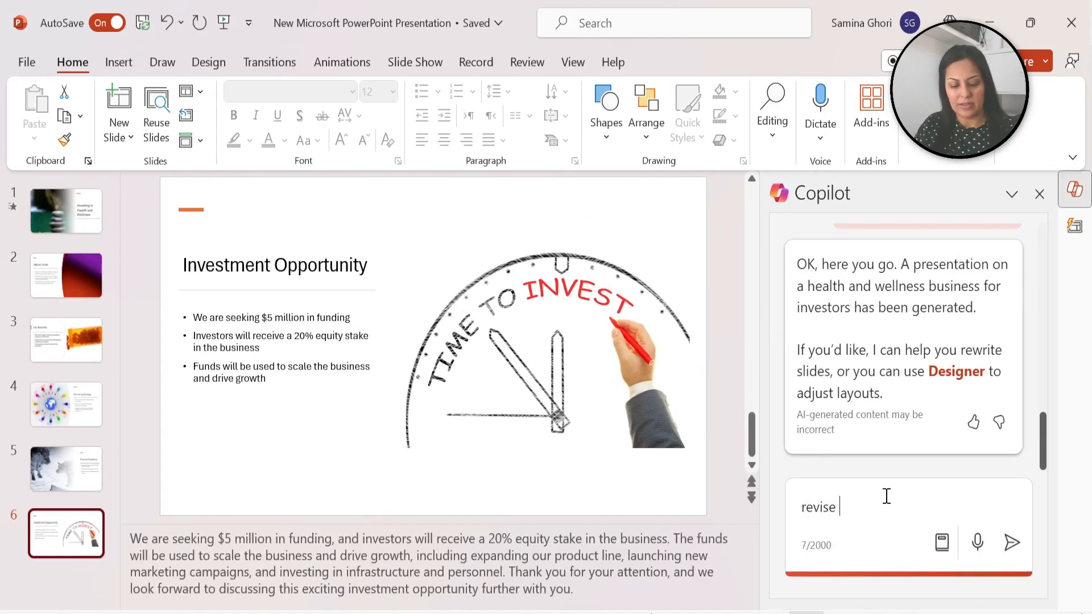
text(the iamges o)
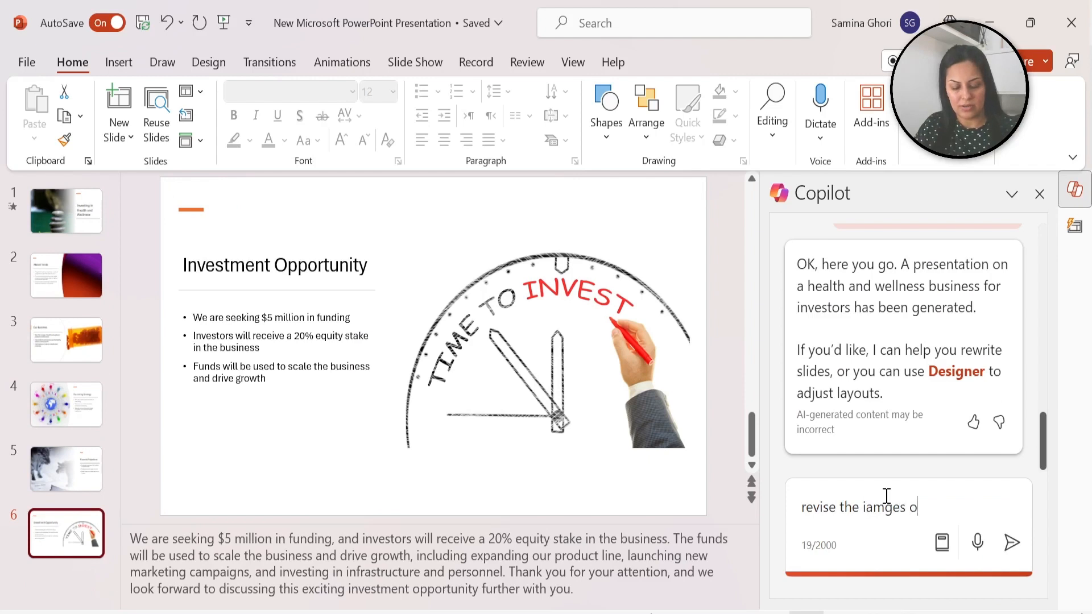
text(n slides 2 and 5)
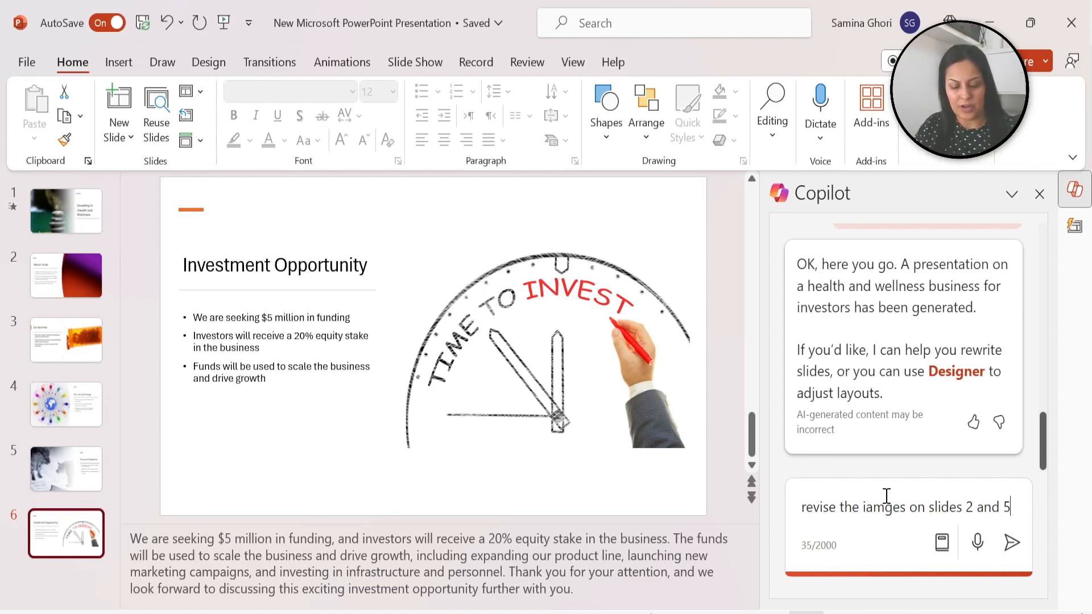
click(1012, 542)
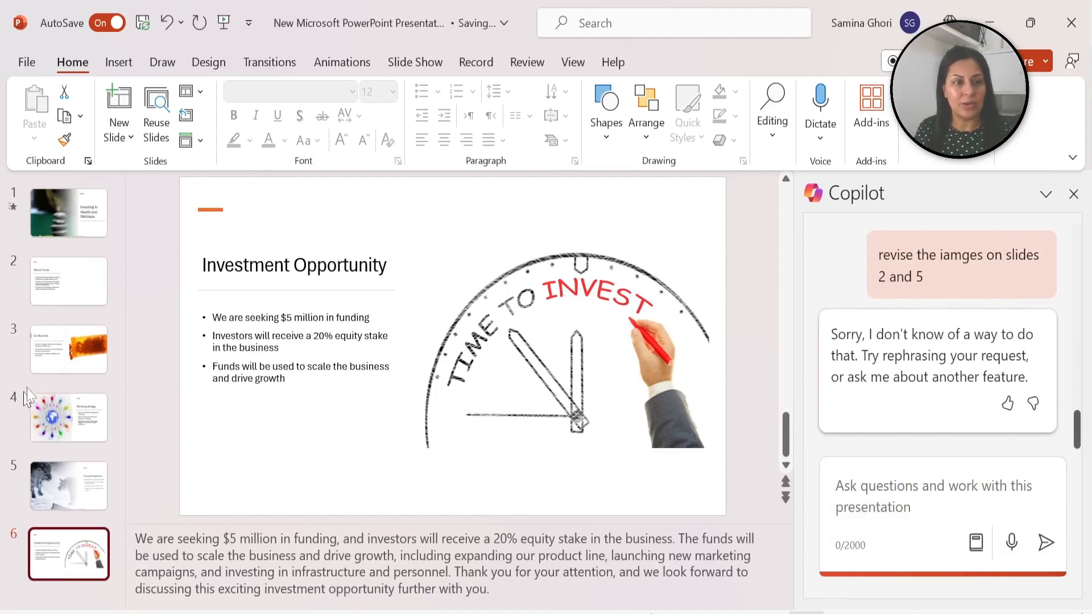
Select the Market Trends slide and ask Copilot to 'add an image on slide 2'.
click(68, 214)
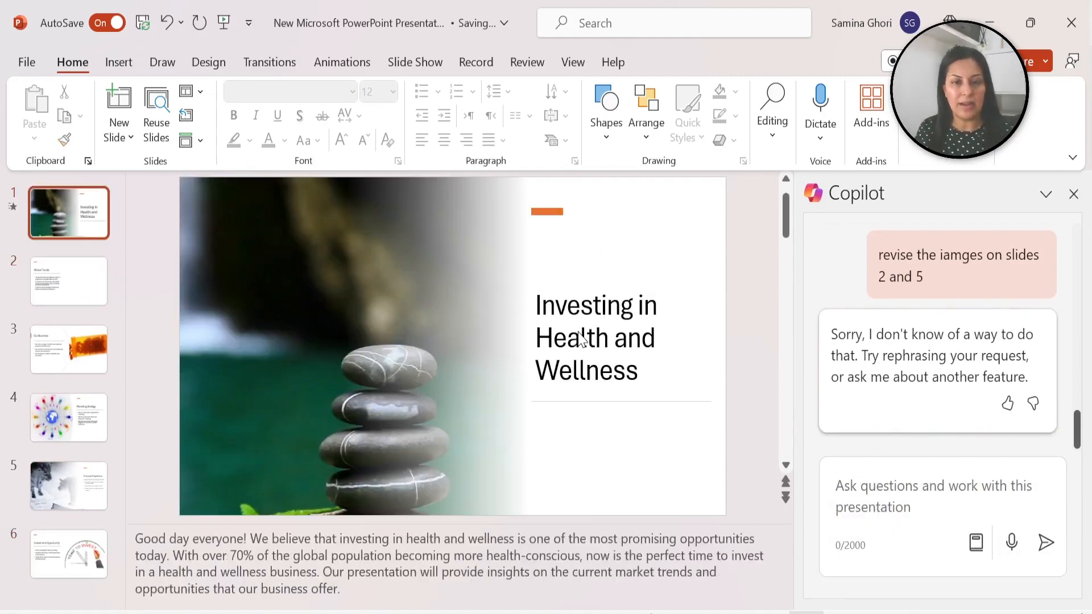
click(69, 282)
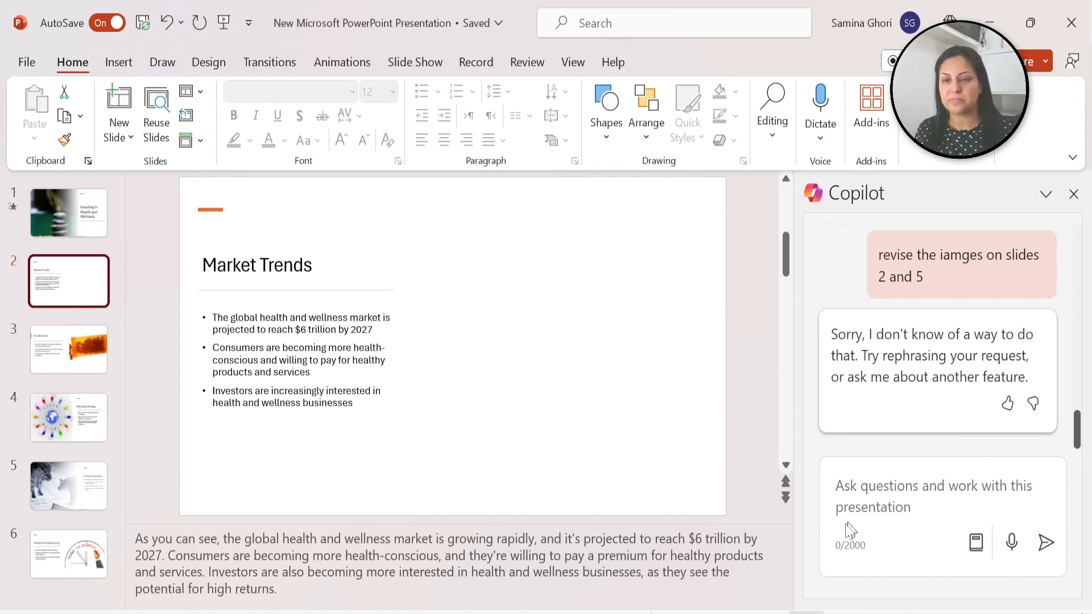
text(add an image on sldie 2)
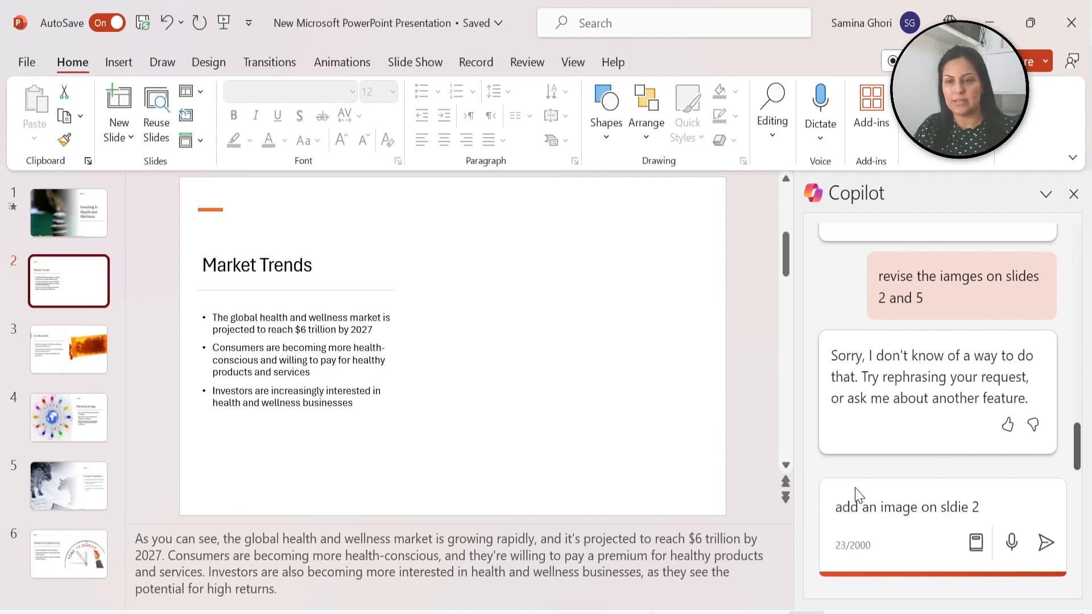
click(1046, 543)
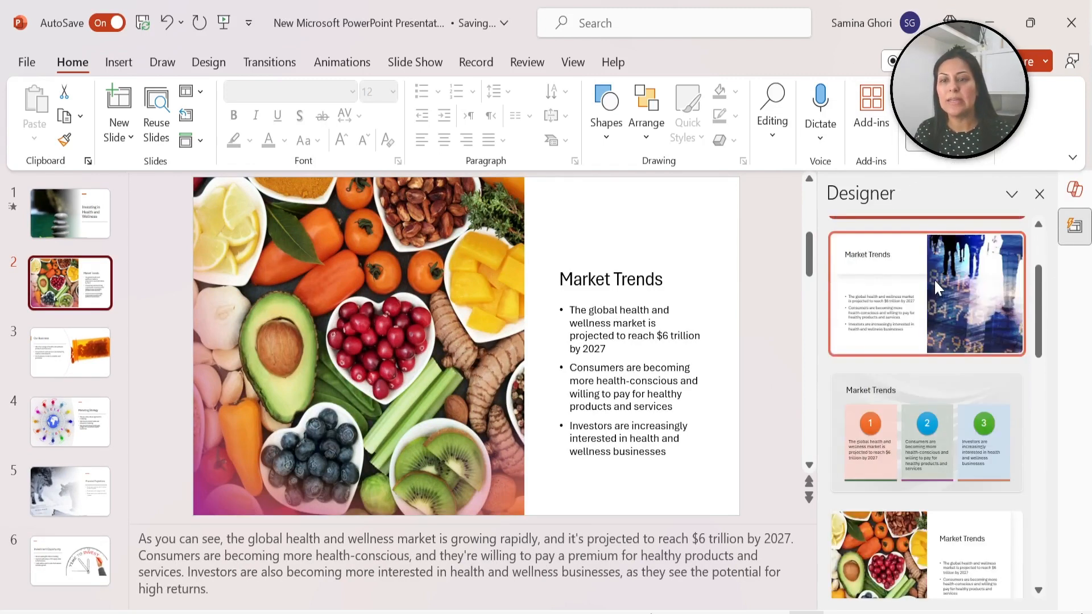
Scroll through the Designer layout suggestions for the Market Trends slide.
scroll(down, 3)
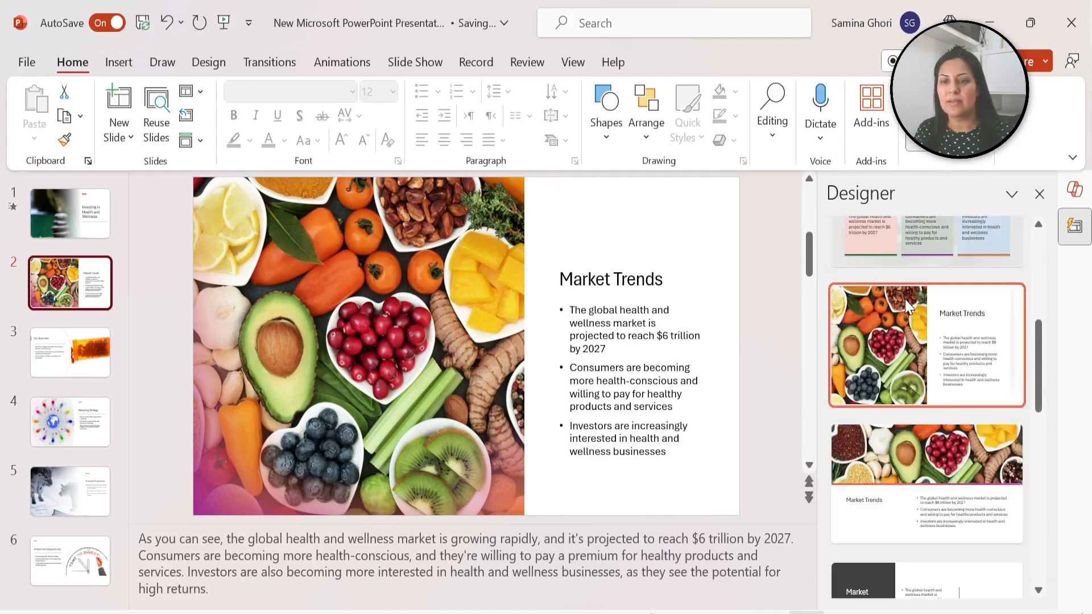
scroll(down, 3)
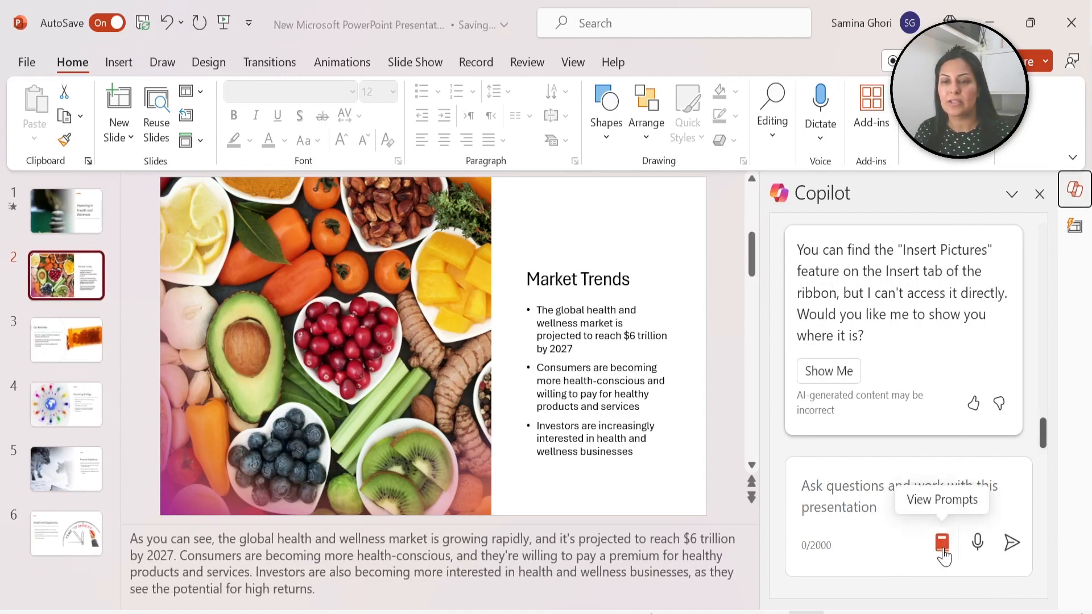
Glance at the prompt suggestions, then ask Copilot 'what is the total revenue of the market?'.
click(941, 543)
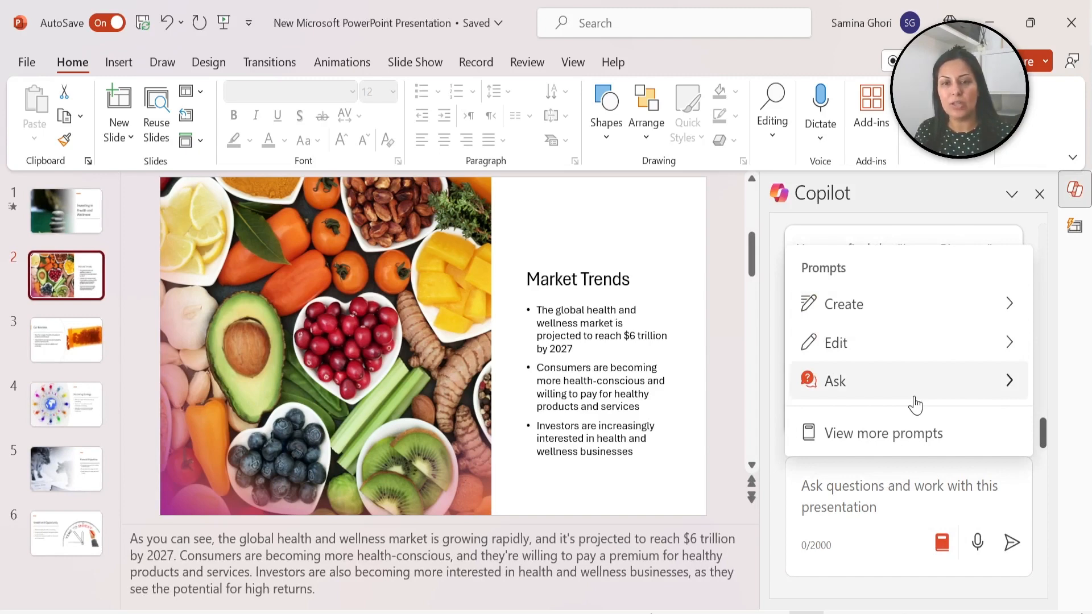
click(835, 381)
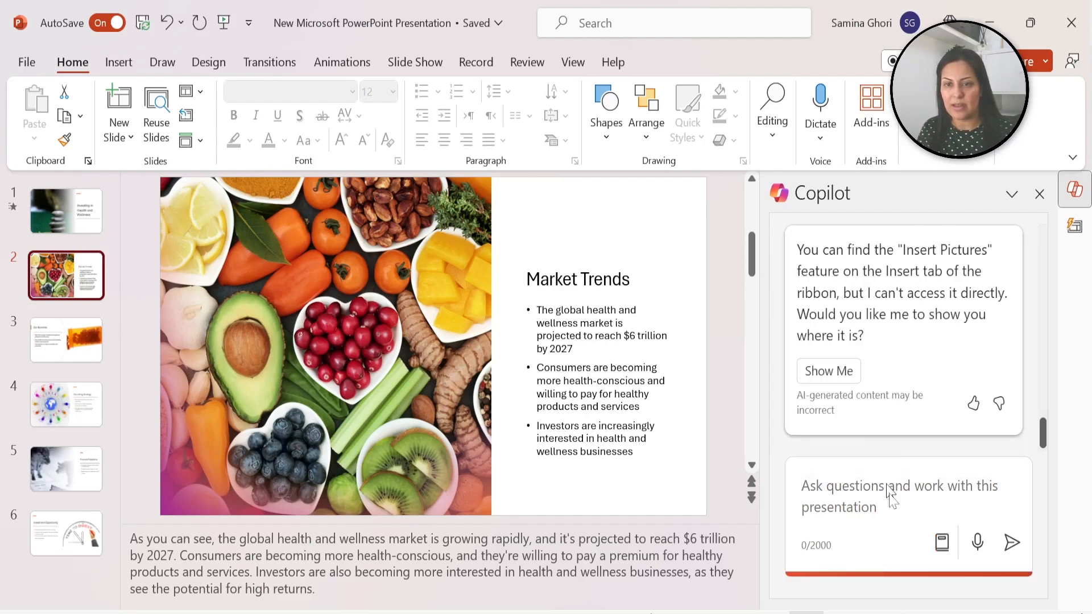
text(what is the total r)
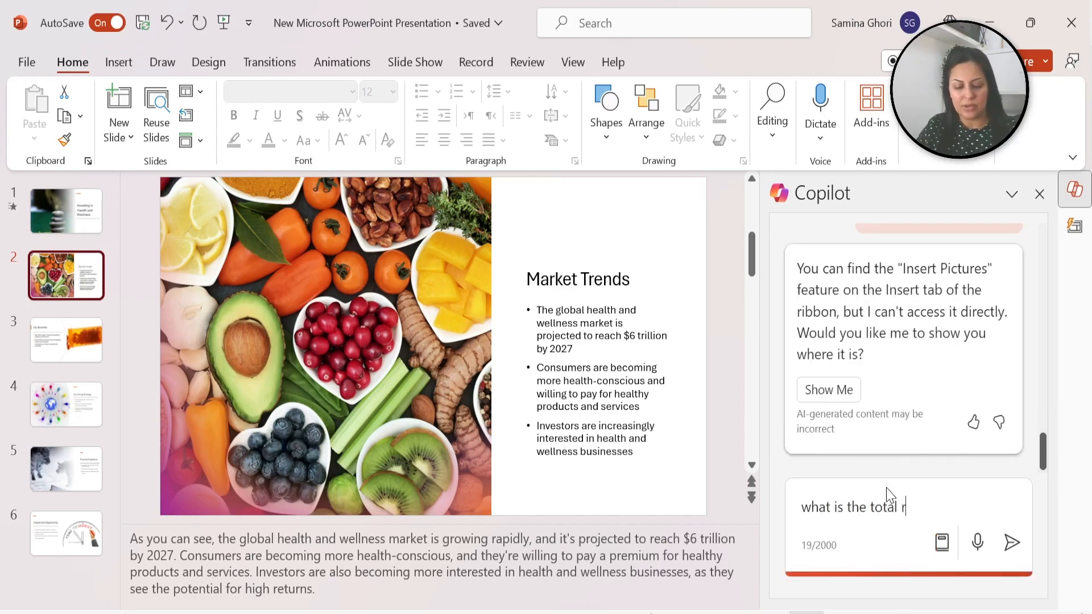
text(evenue of the market?)
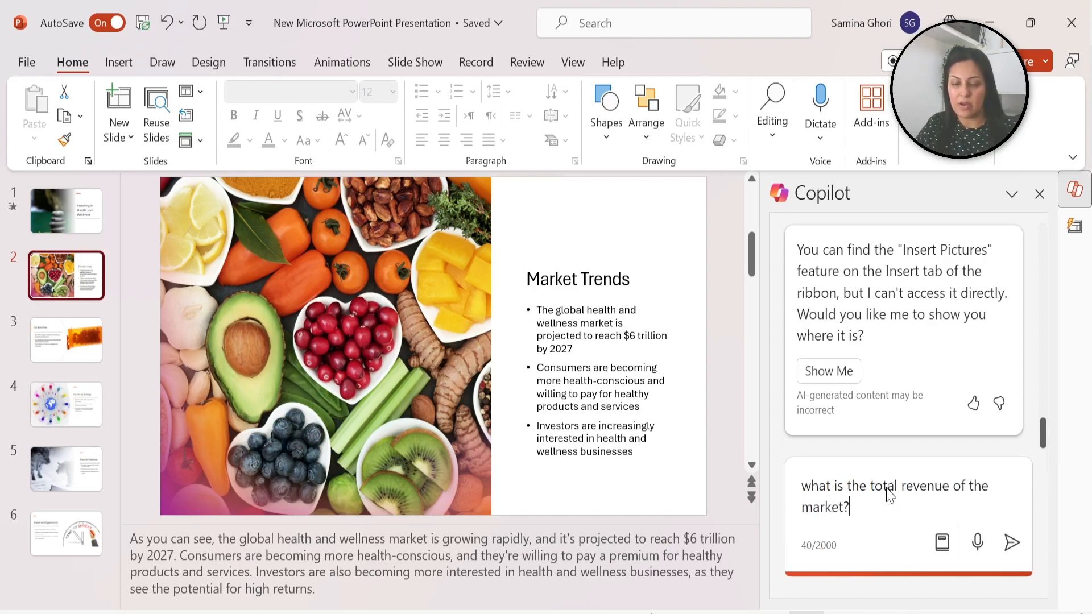
click(1012, 543)
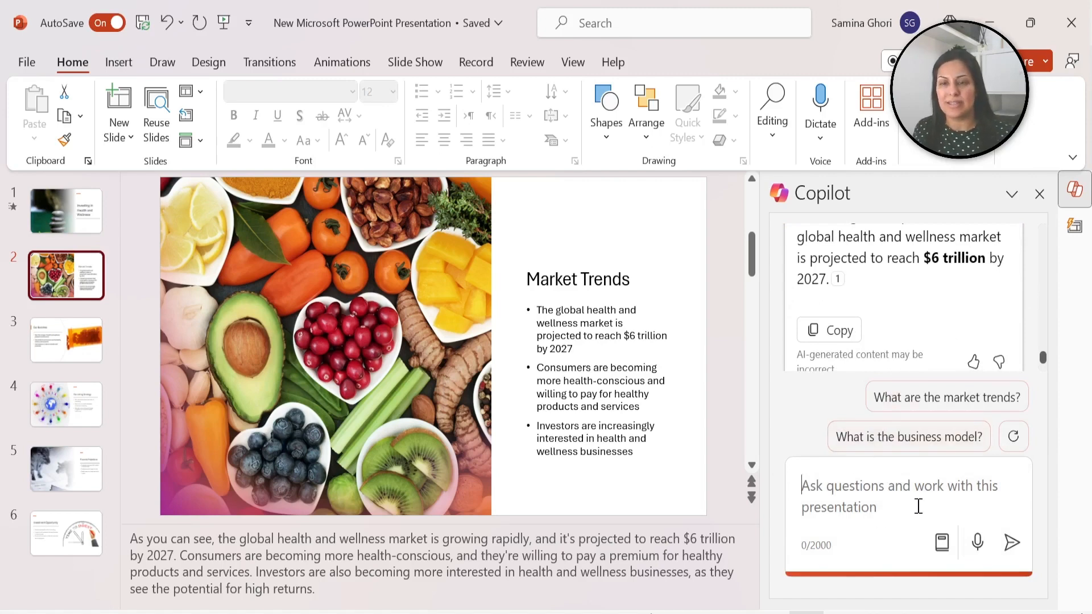
mouse_move(888, 491)
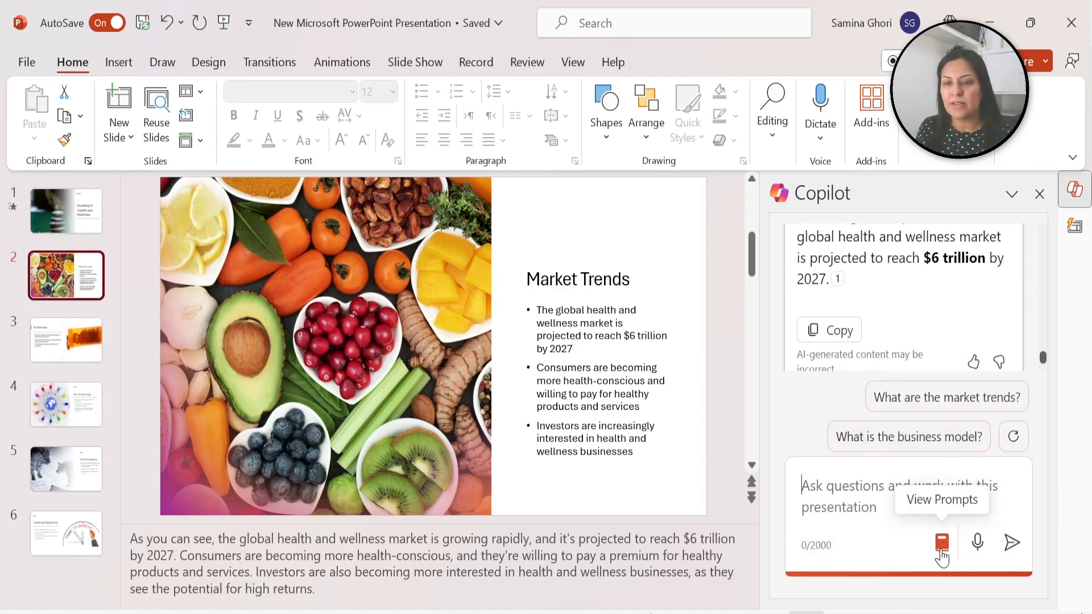
Bring up the suggested prompt gallery and go to the full Copilot Lab collection.
click(941, 541)
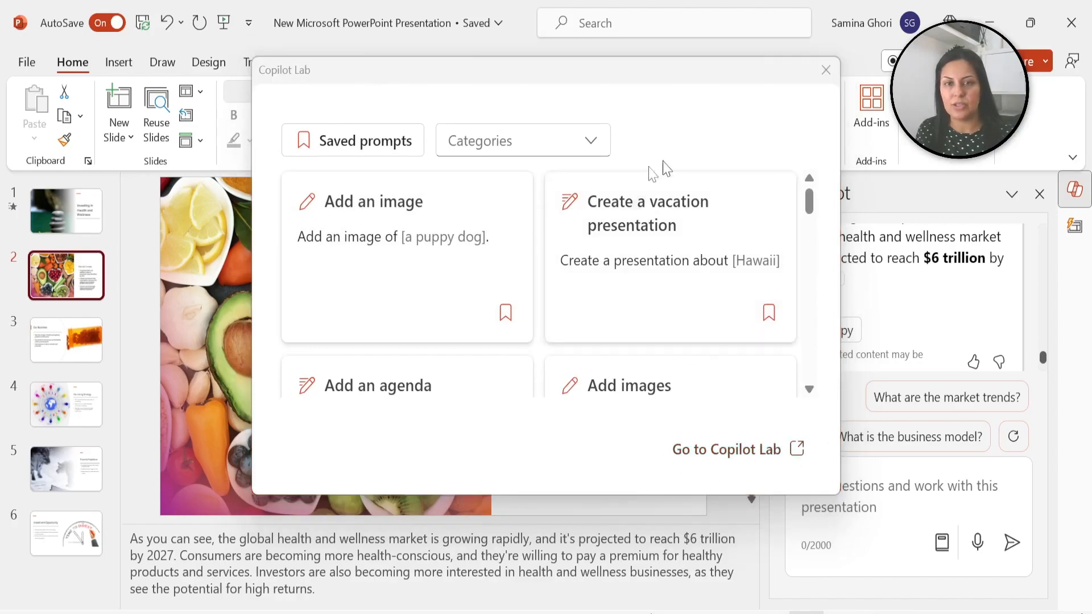
click(725, 449)
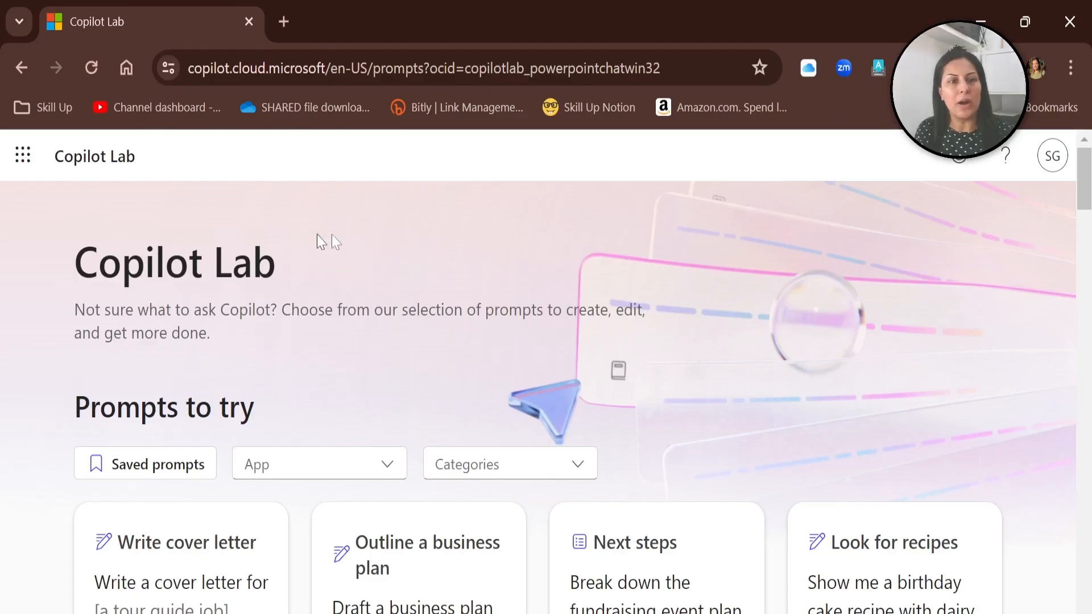
Scroll further through the Copilot Lab prompt cards in the browser.
scroll(down, 3)
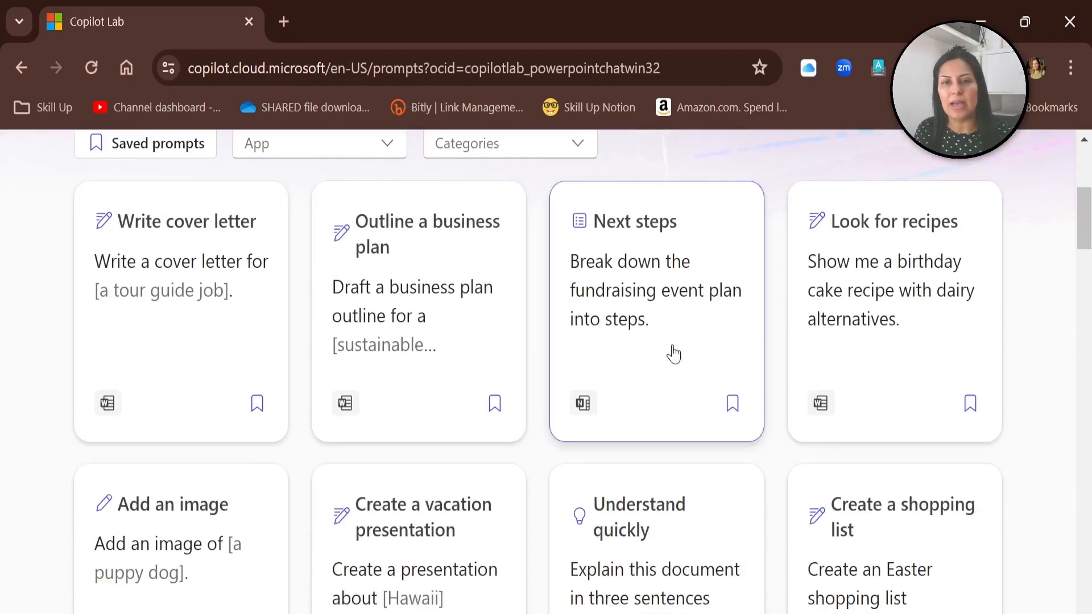
scroll(down, 3)
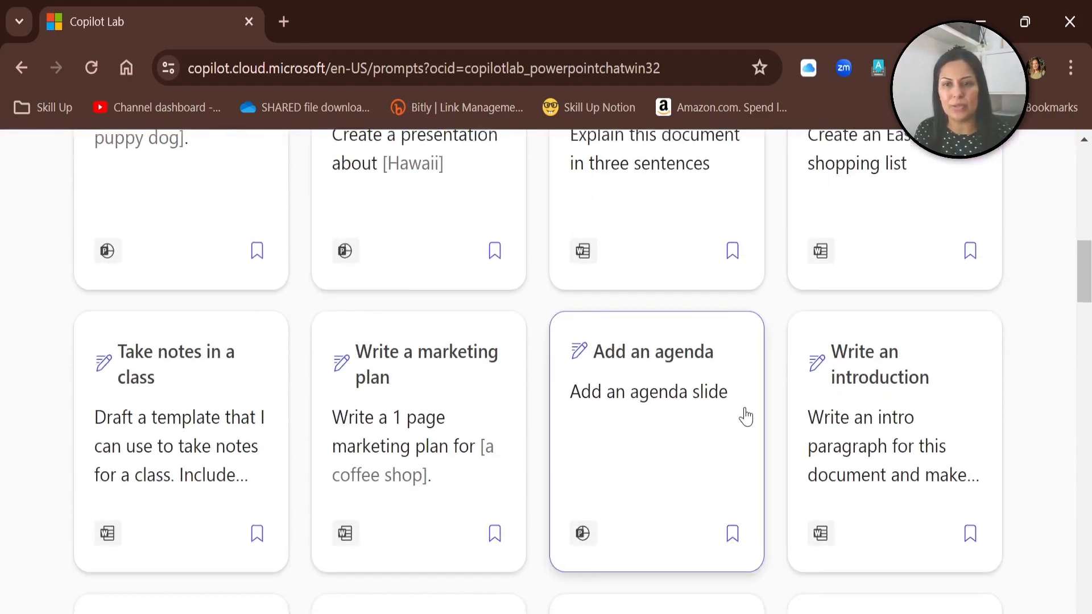
scroll(down, 3)
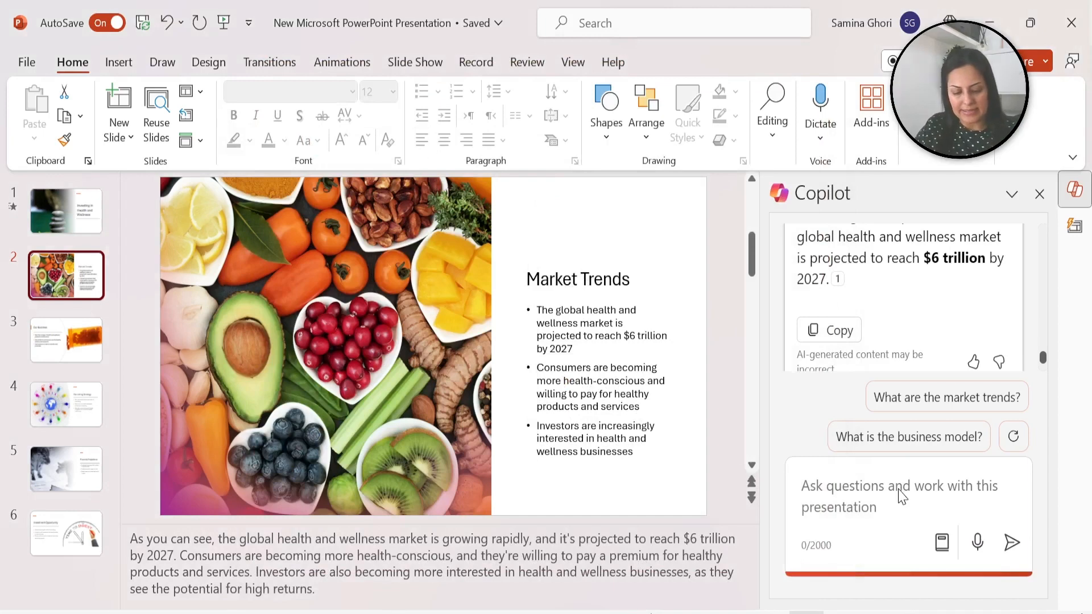
Ask Copilot 'I would like a transition between each slide' so it applies a 2-second Fade.
text(I woudl)
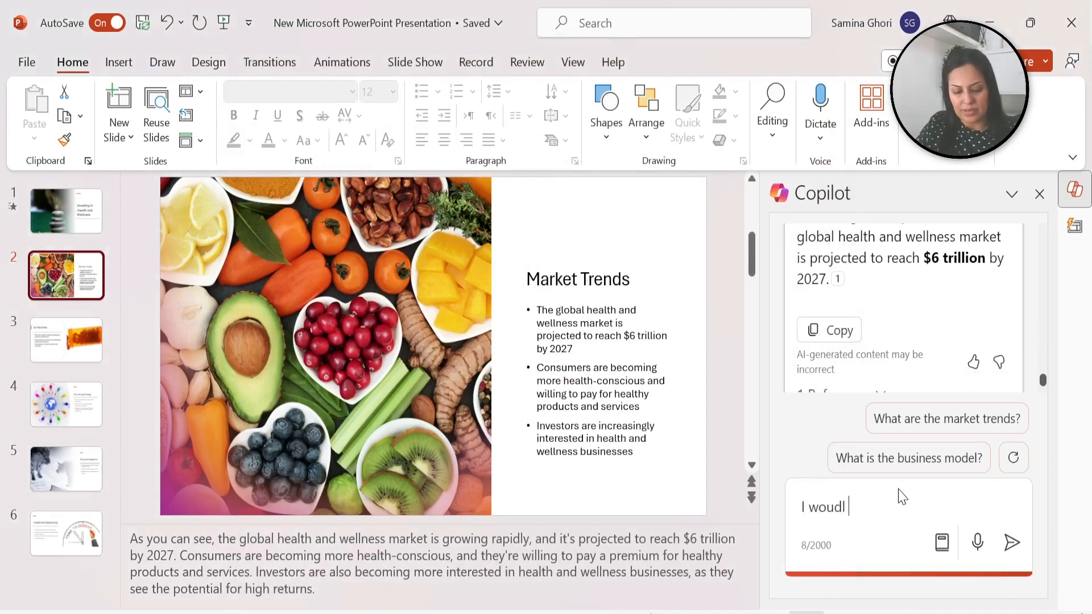
text(liek a)
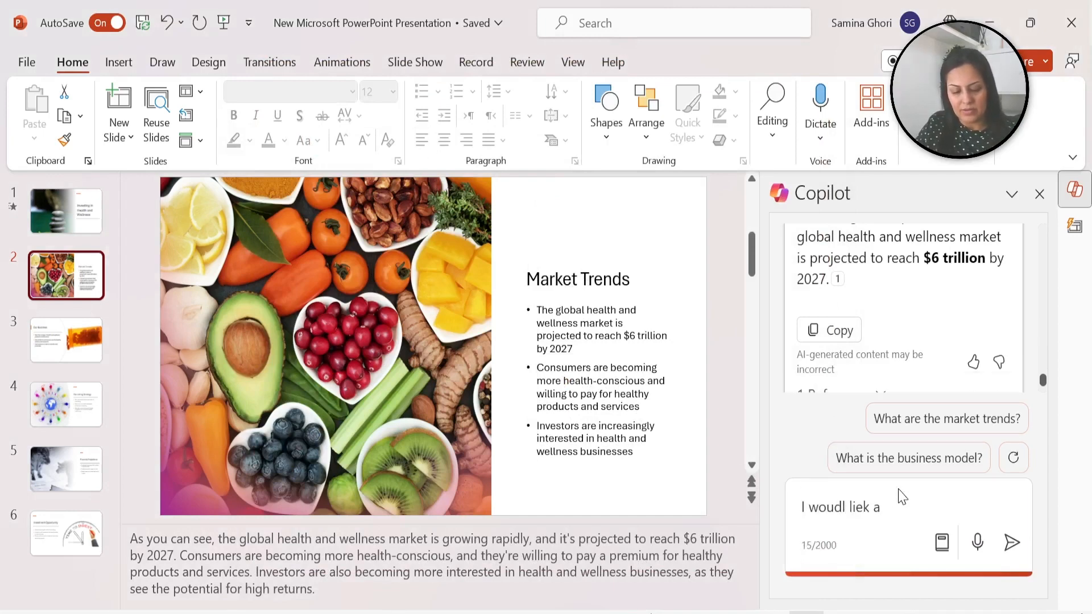
text(transition between)
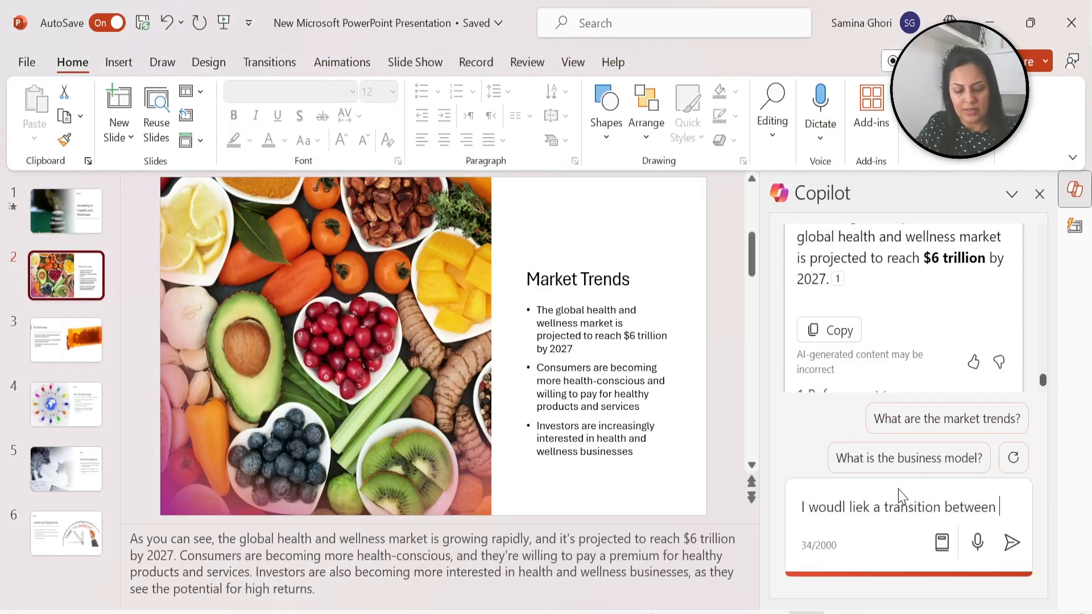
click(1013, 543)
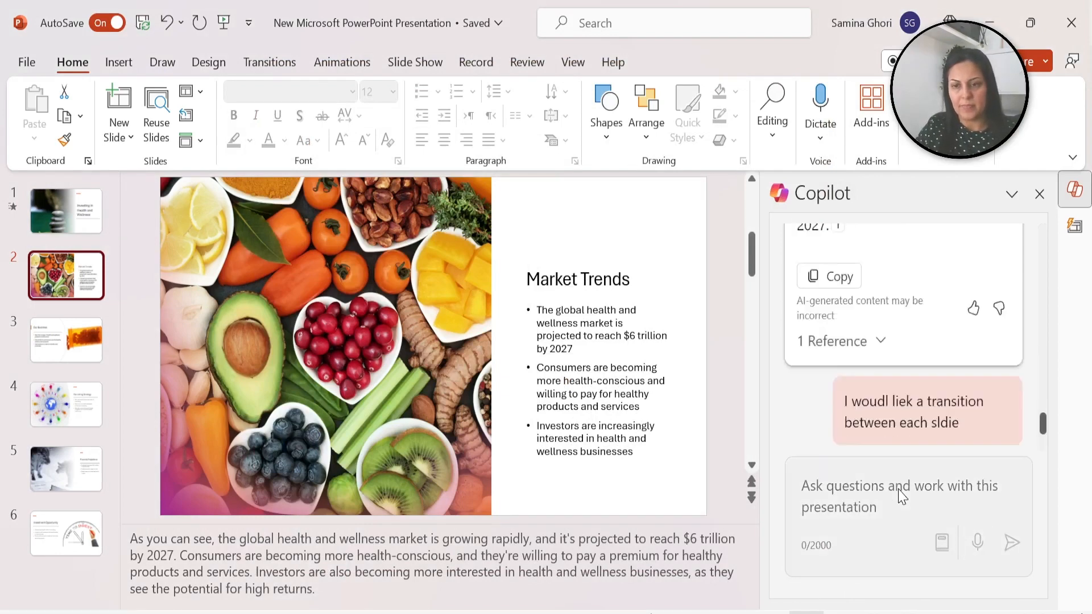
click(1013, 543)
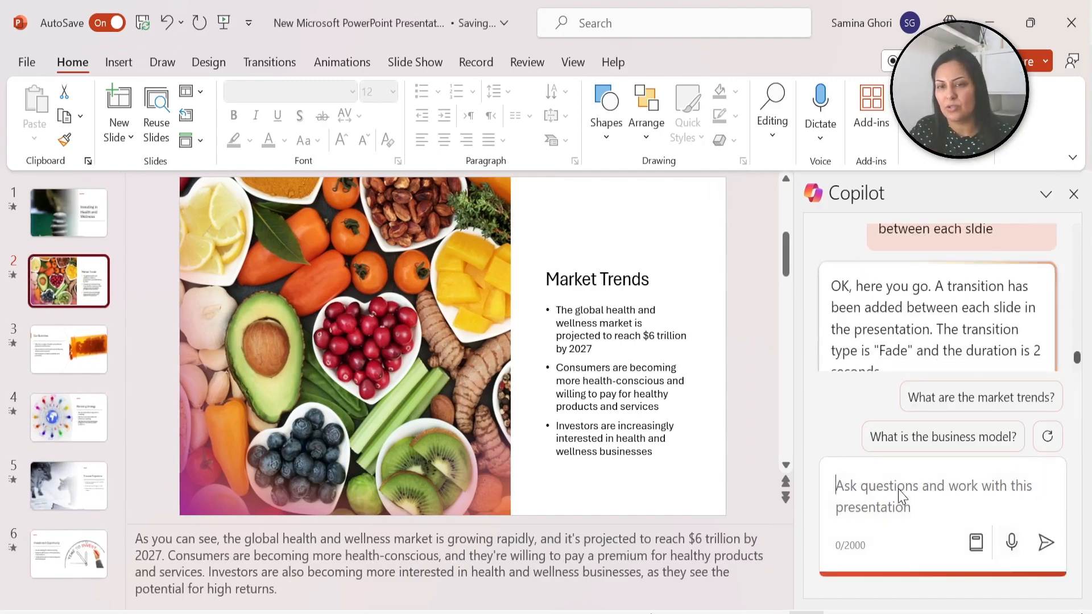
scroll(down, 3)
text(Change the fade to a more energetic t)
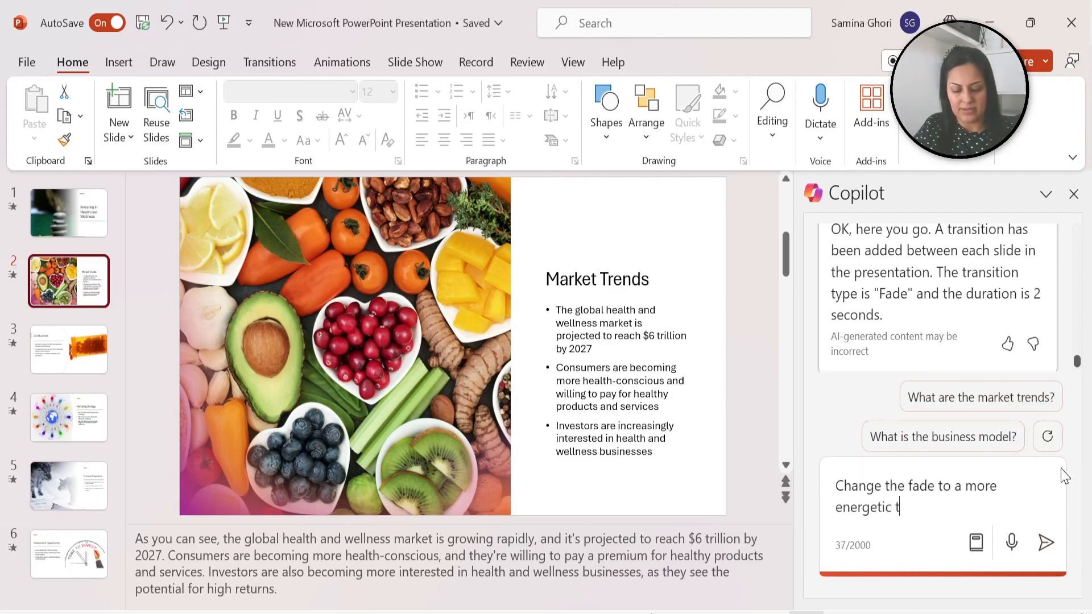
Have Copilot swap Fade for FlyThrough, then return to the title slide to review.
click(1046, 542)
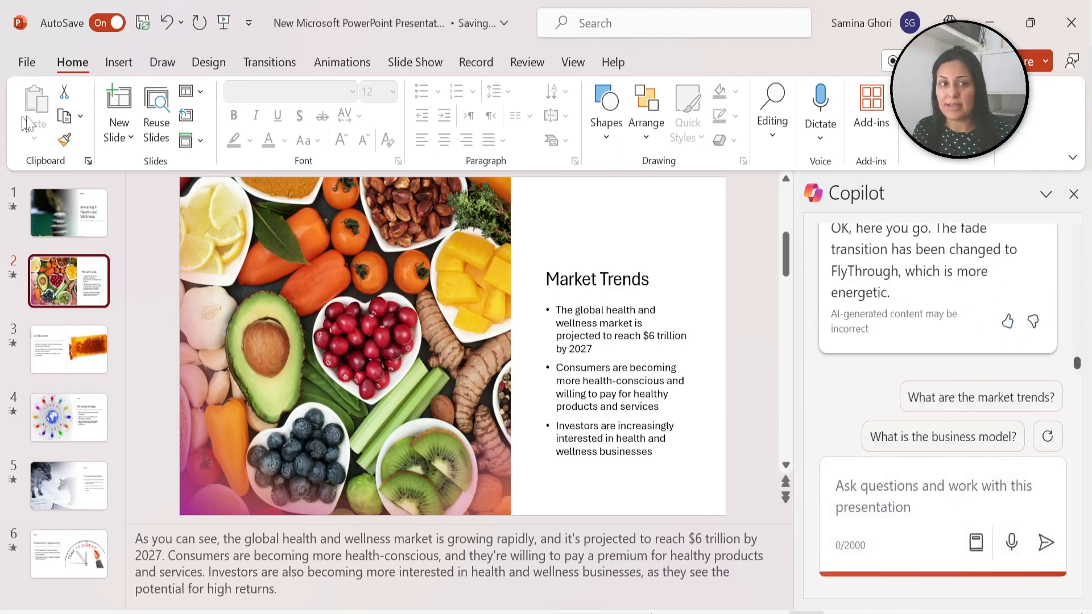
click(68, 213)
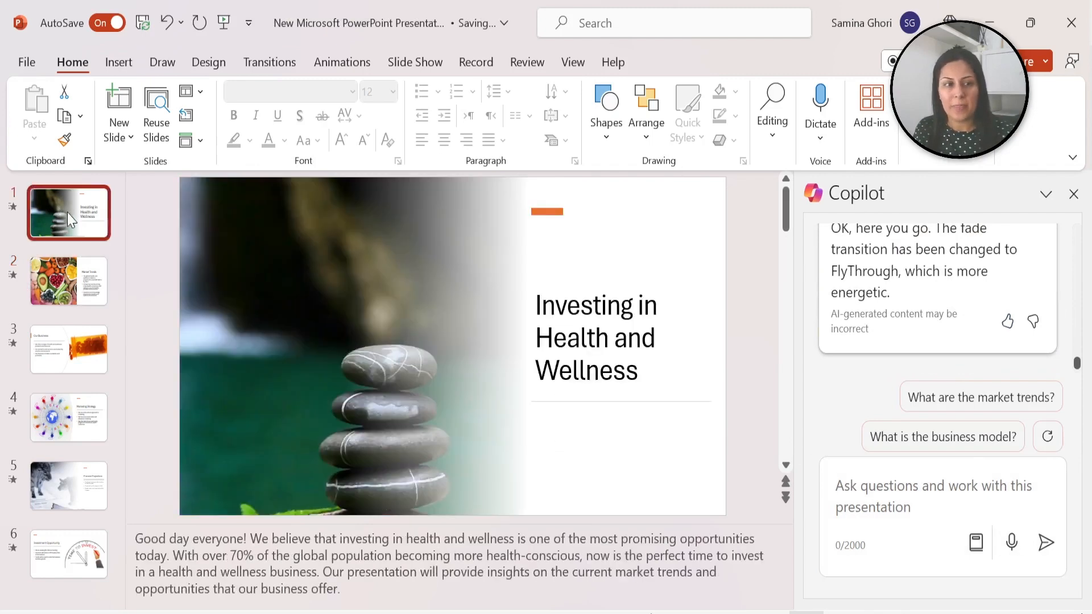